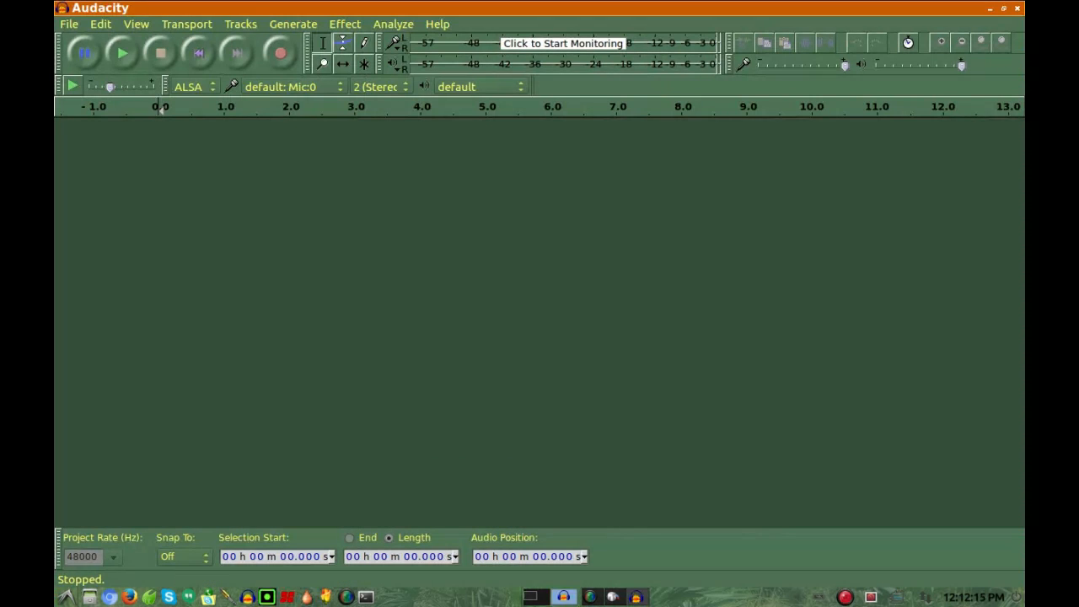
- Import track 01 from the Demonic_Sweaters_-_Atlantis_Falls folder as a new track
left_click(68, 24)
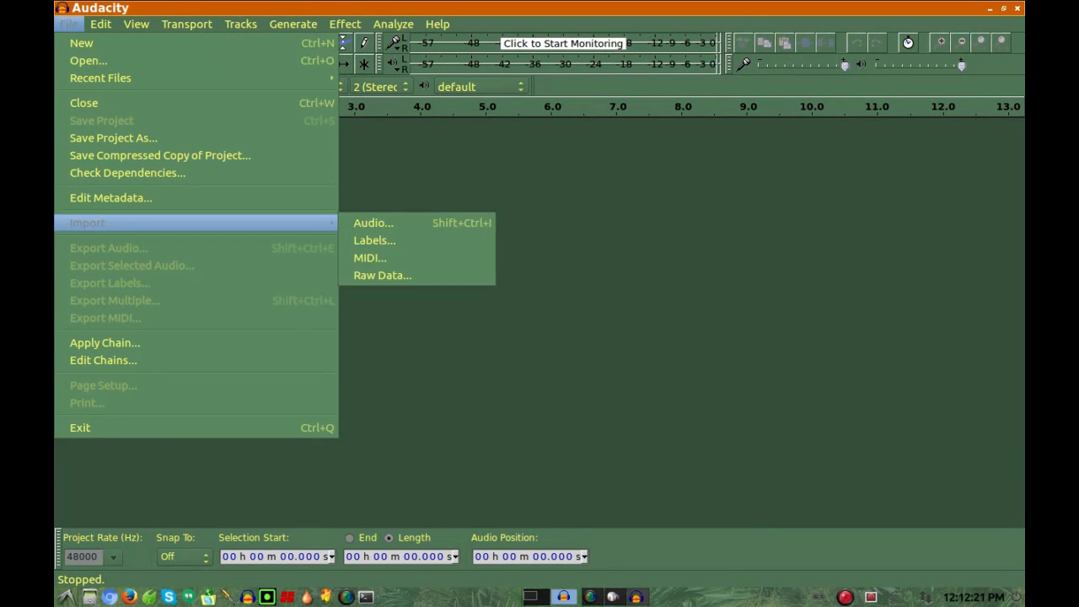
left_click(373, 223)
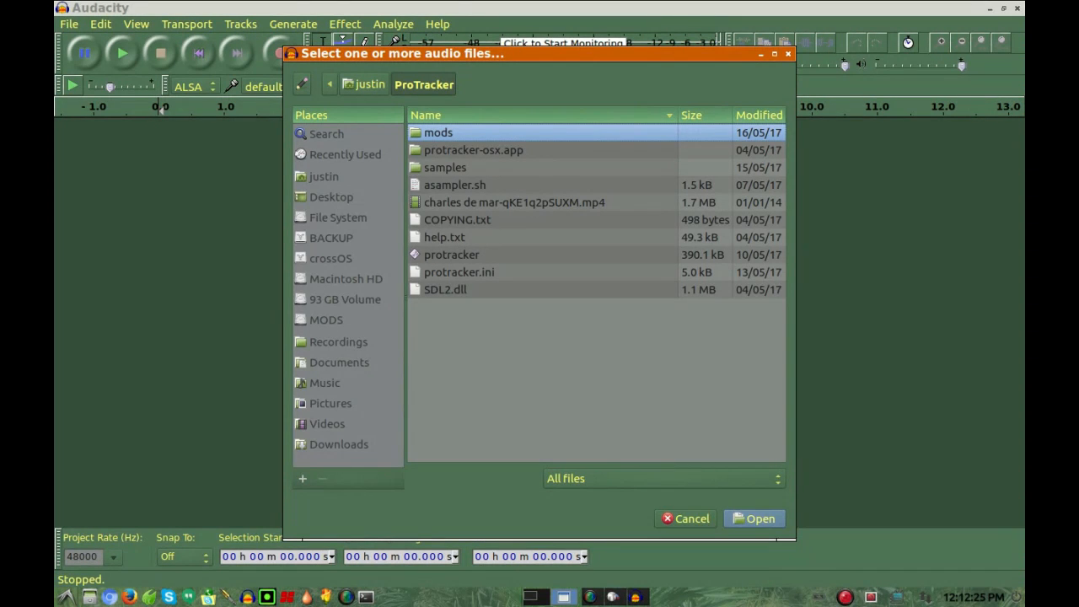
left_click(330, 258)
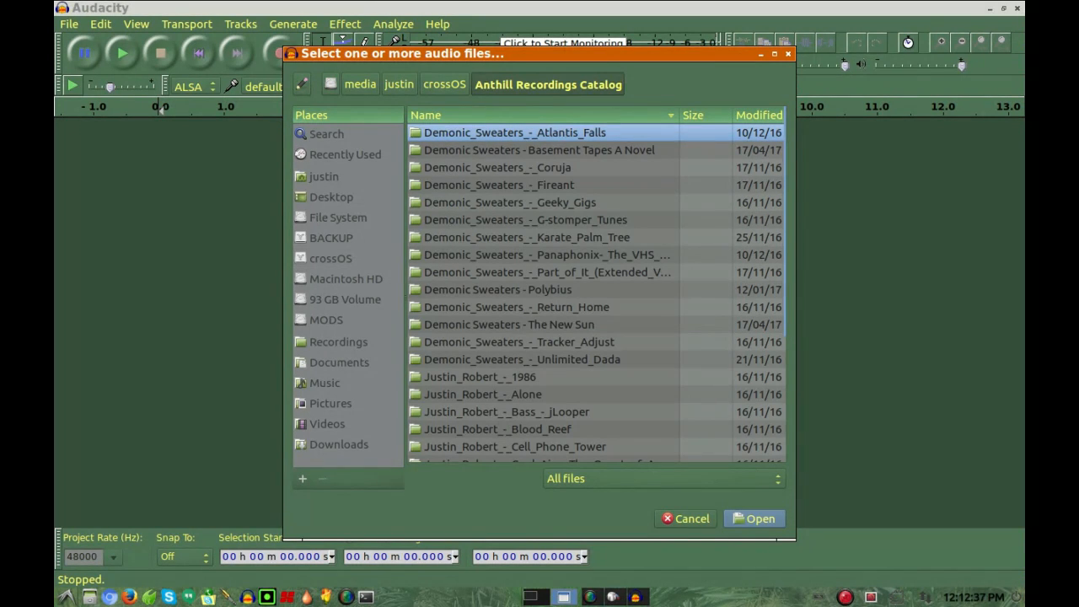
double_click(515, 132)
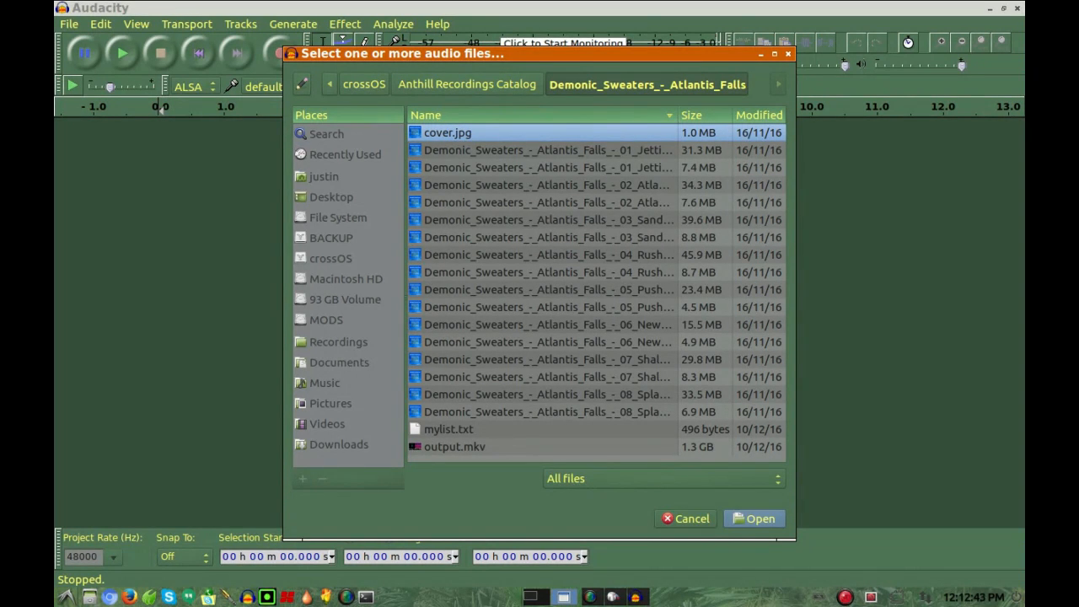
left_click(547, 150)
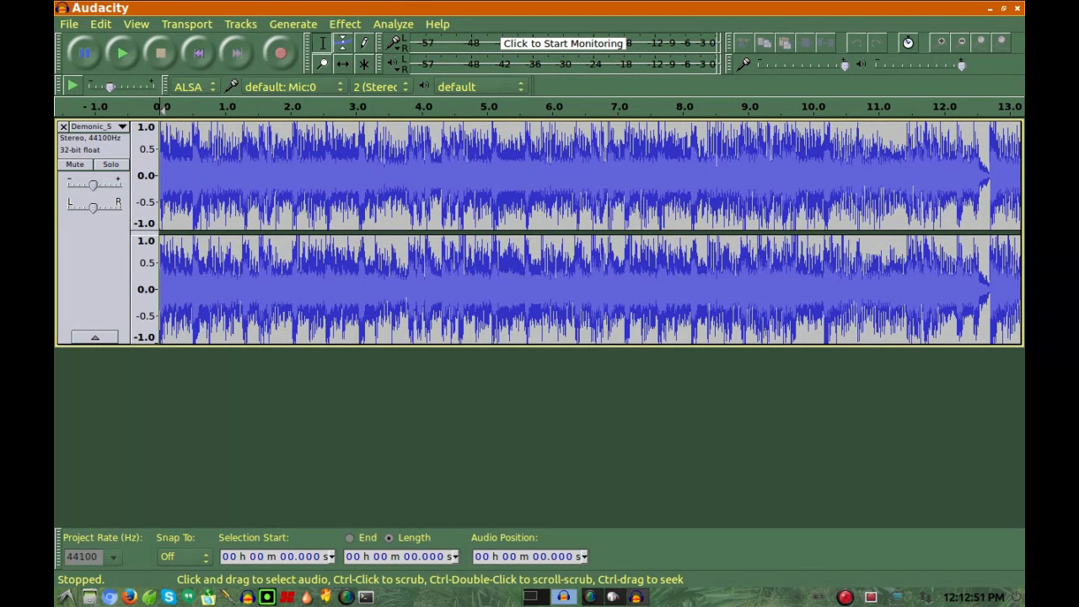
- Begin importing a song from the Basement Tapes A Novel album
left_click(68, 23)
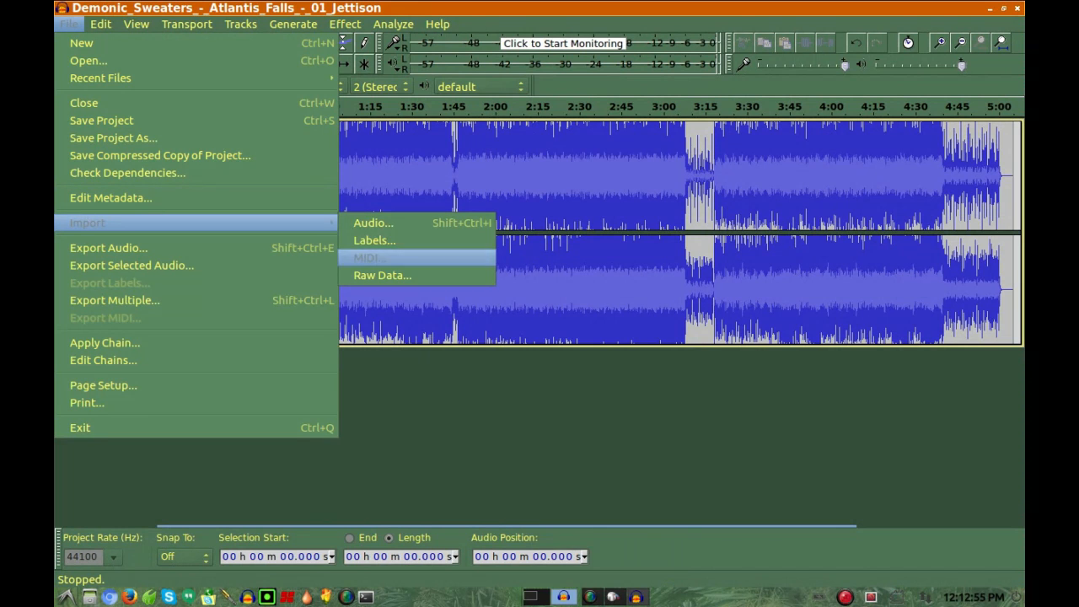
left_click(374, 223)
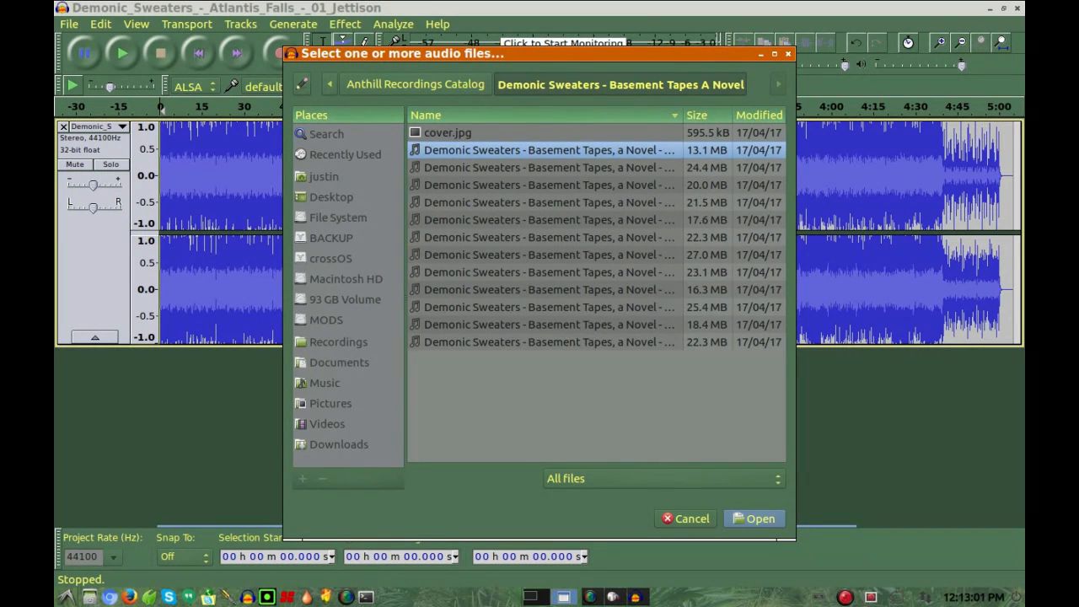
left_click(753, 518)
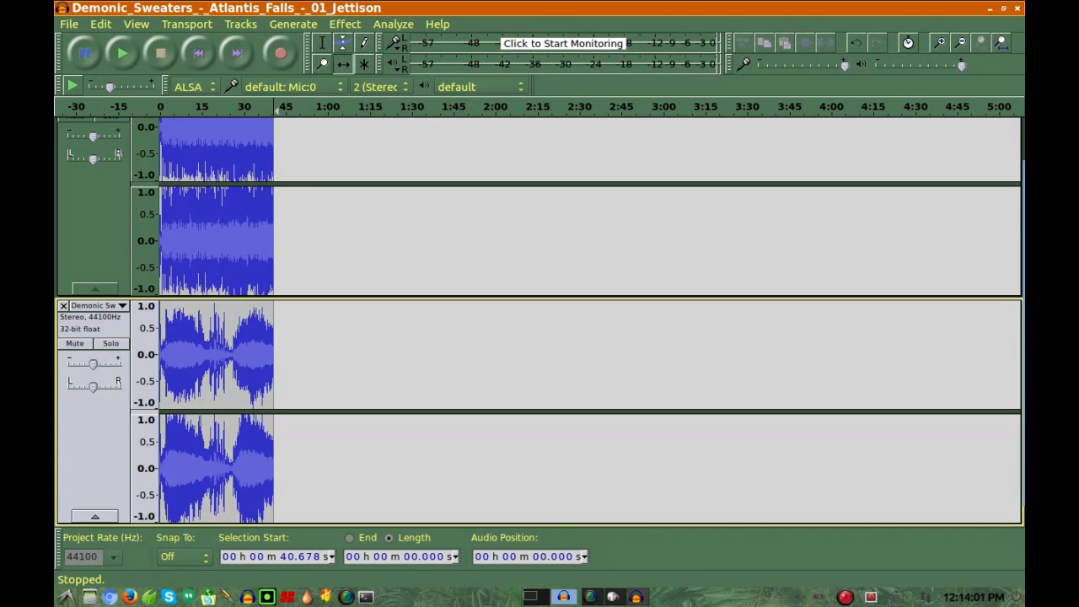
- Time-shift the second song's clip right so it starts near the first clip's end
left_click_drag(215, 354, 274, 355)
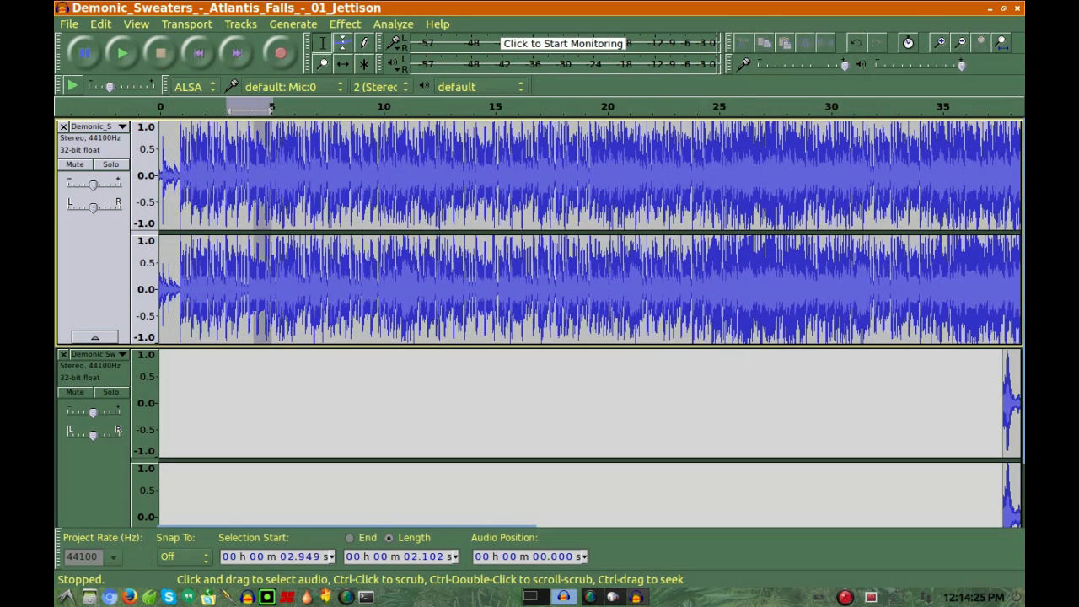
- Apply Fade In to the first song's opening seconds, then play and stop to check
left_click(344, 23)
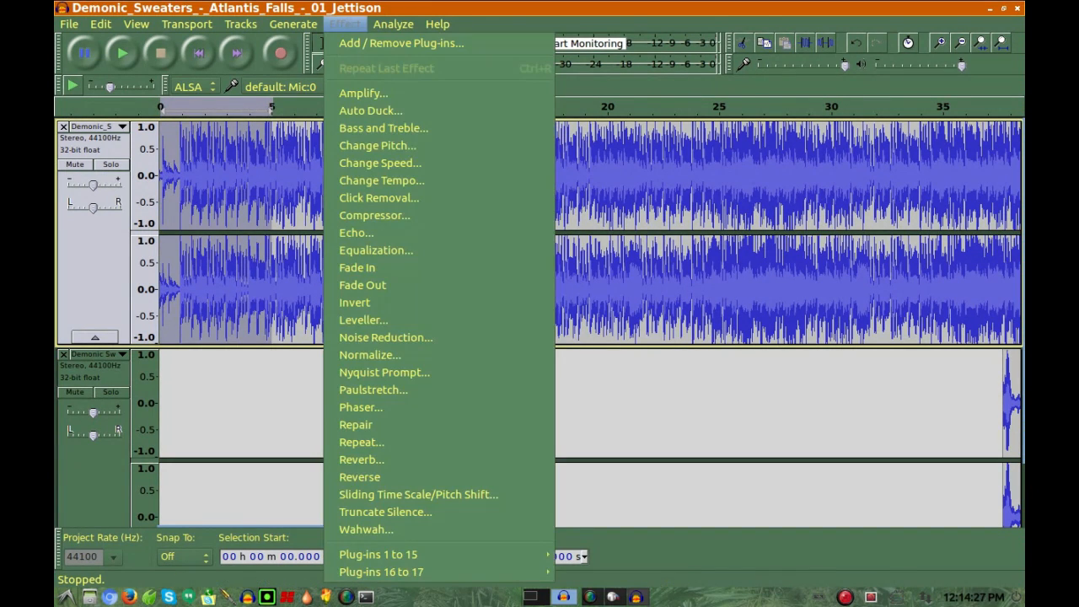
mouse_move(363, 285)
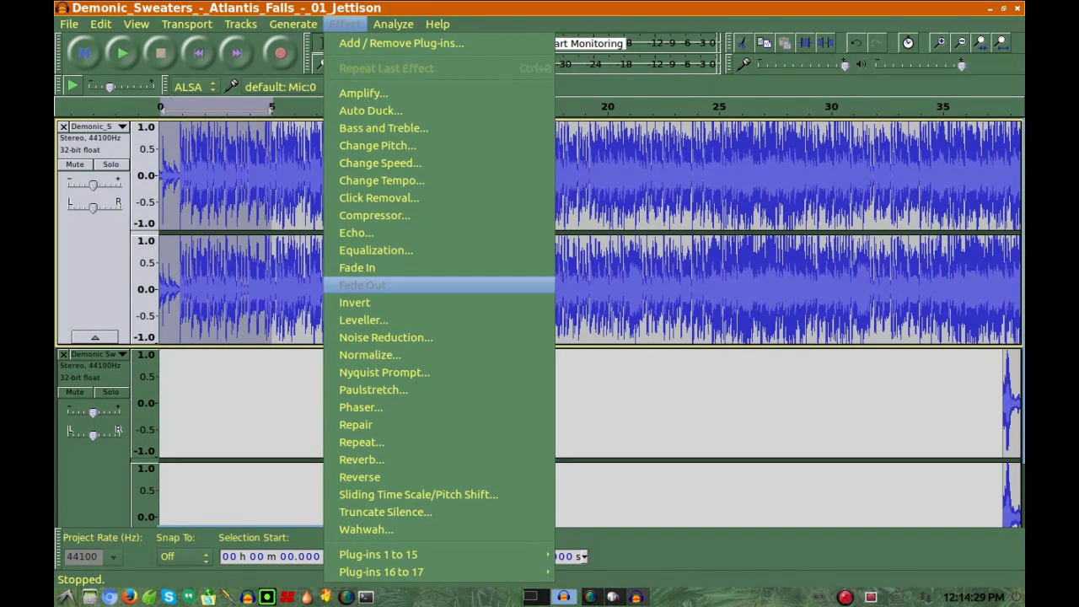
left_click(357, 267)
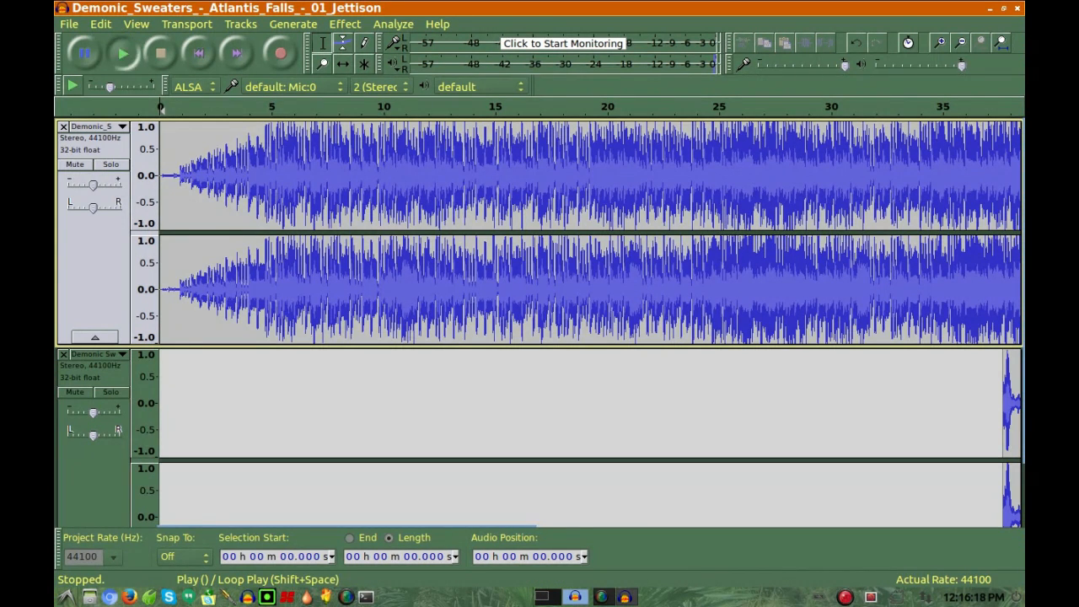
left_click(121, 53)
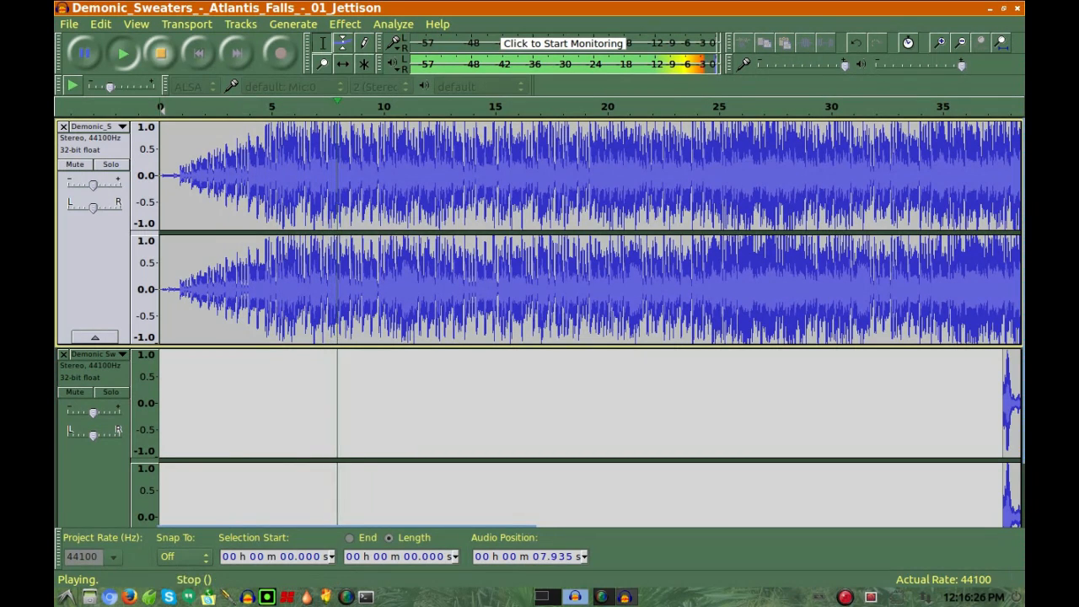
left_click(159, 53)
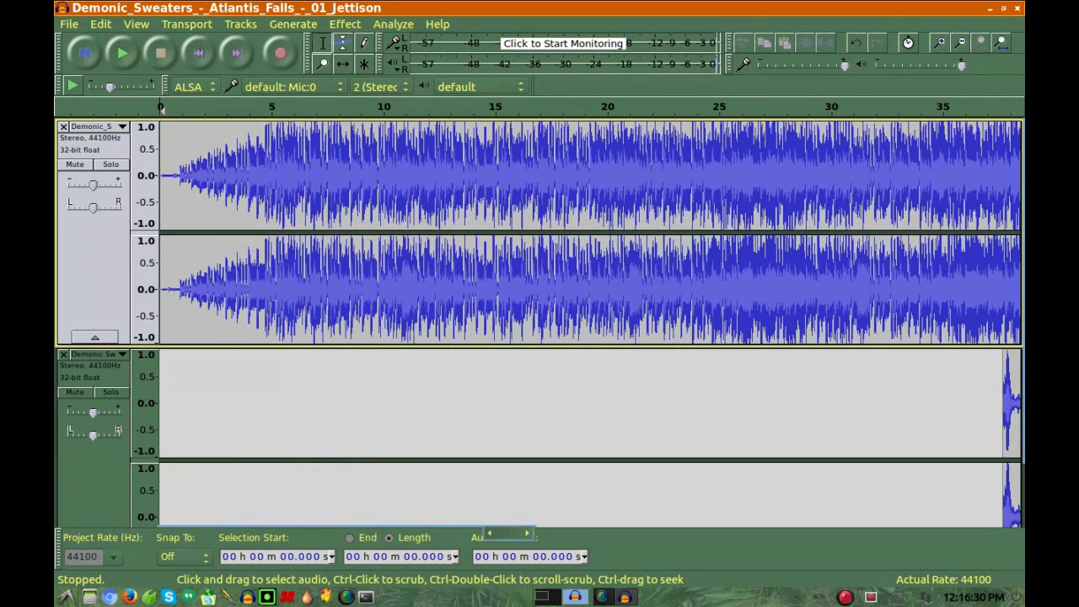
- Over the ~3 s overlap near 37–40 s, fade out track 1, fade in track 2, then preview
scroll("right", 3)
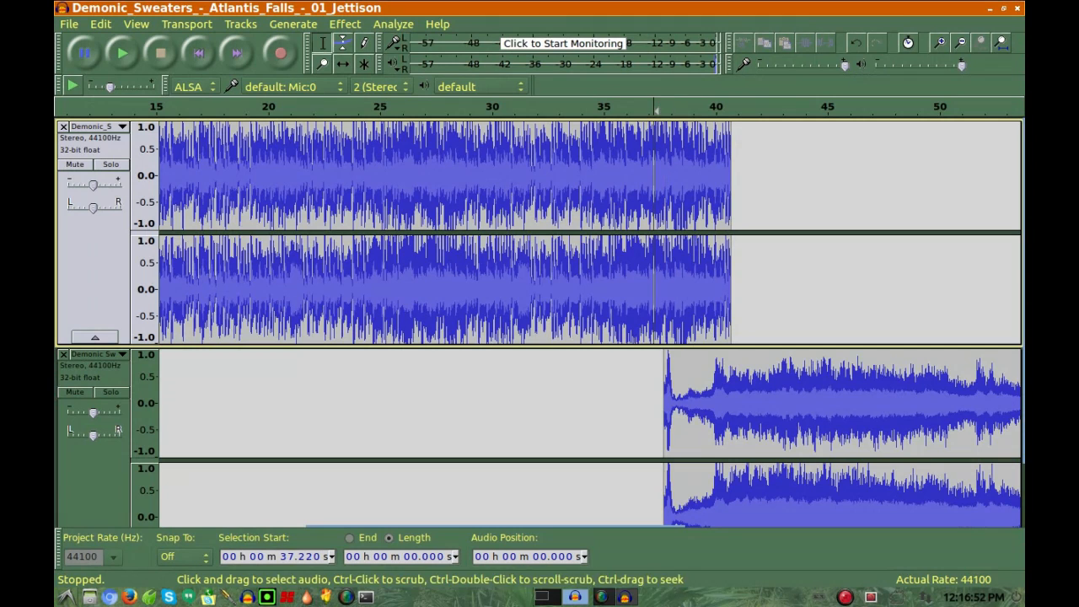
left_click_drag(656, 168, 732, 169)
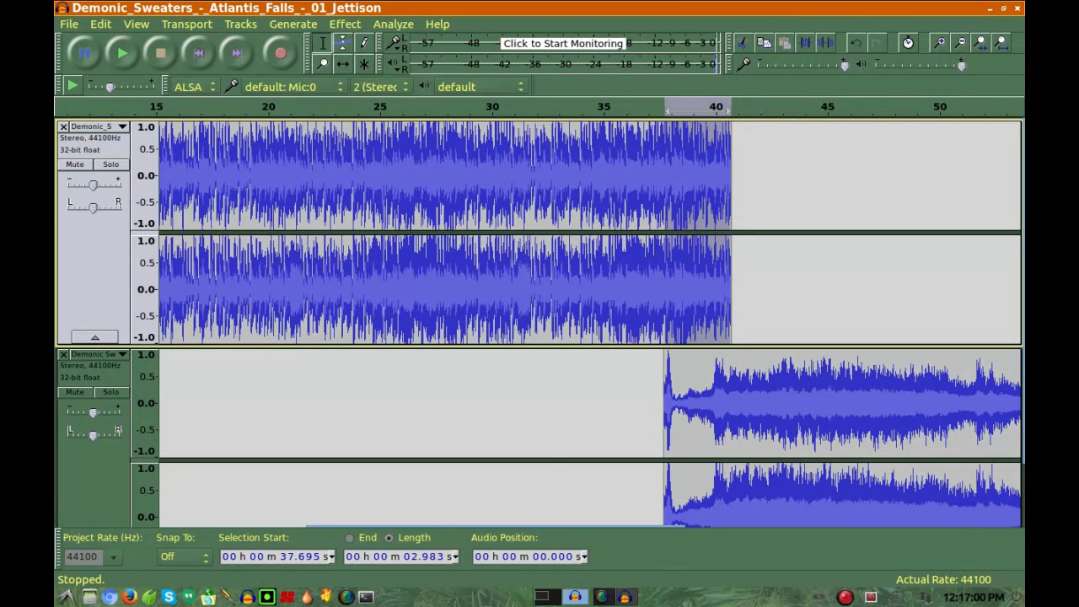
left_click(344, 23)
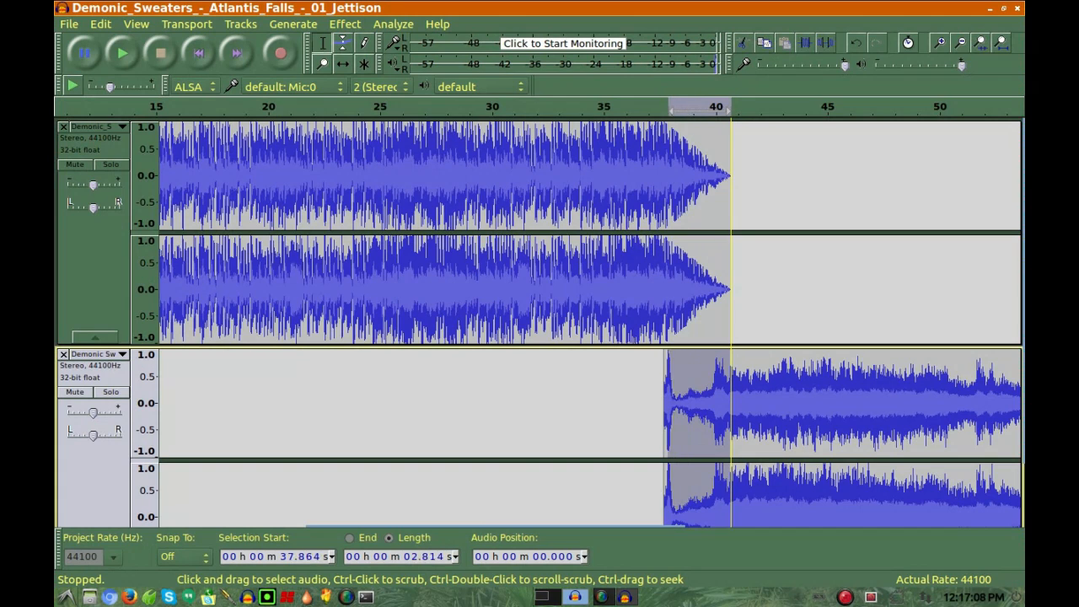
scroll("down", 3)
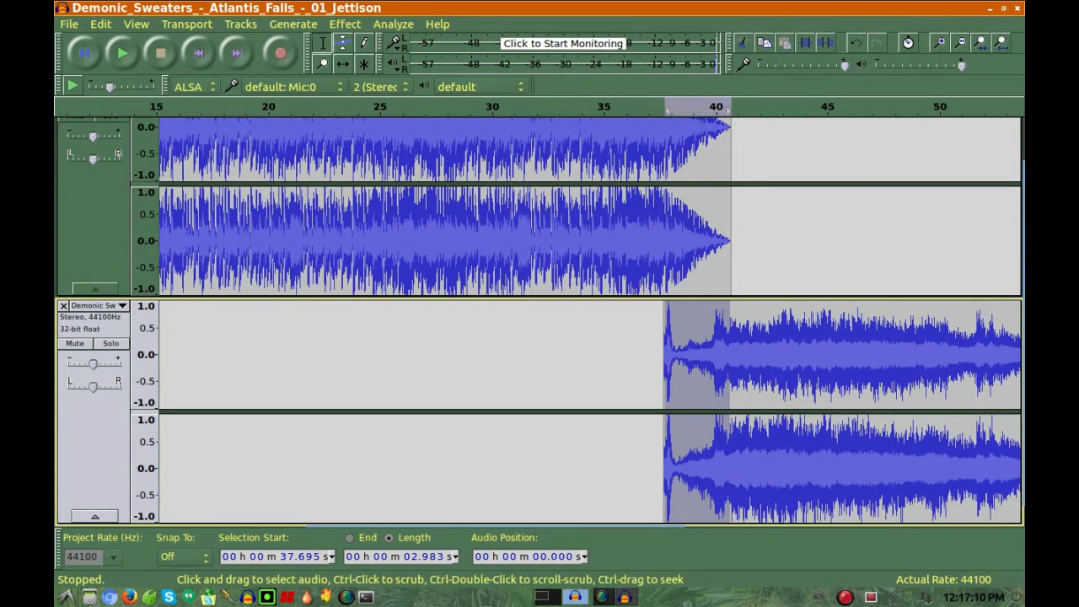
left_click(344, 23)
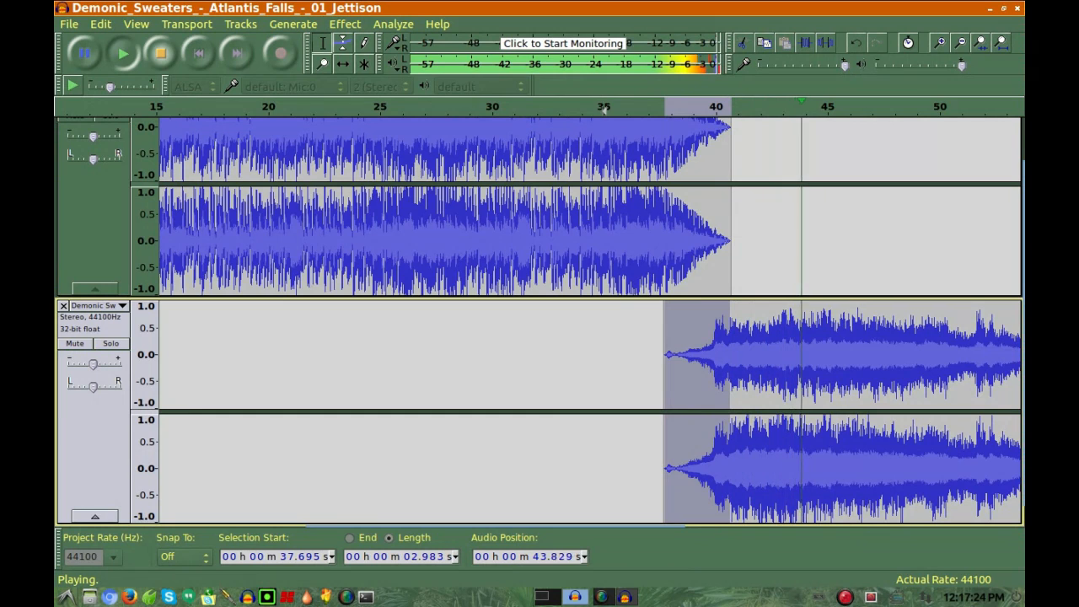
left_click(159, 54)
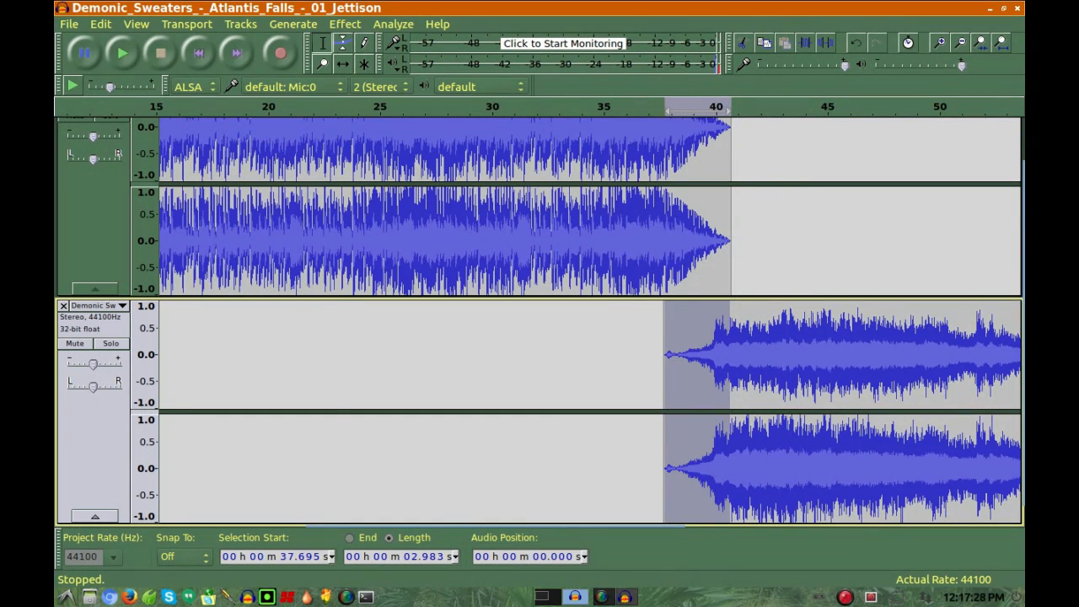
- Import track 01 from the Demonic_Sweaters_-_Coruja folder as a new track
left_click(68, 23)
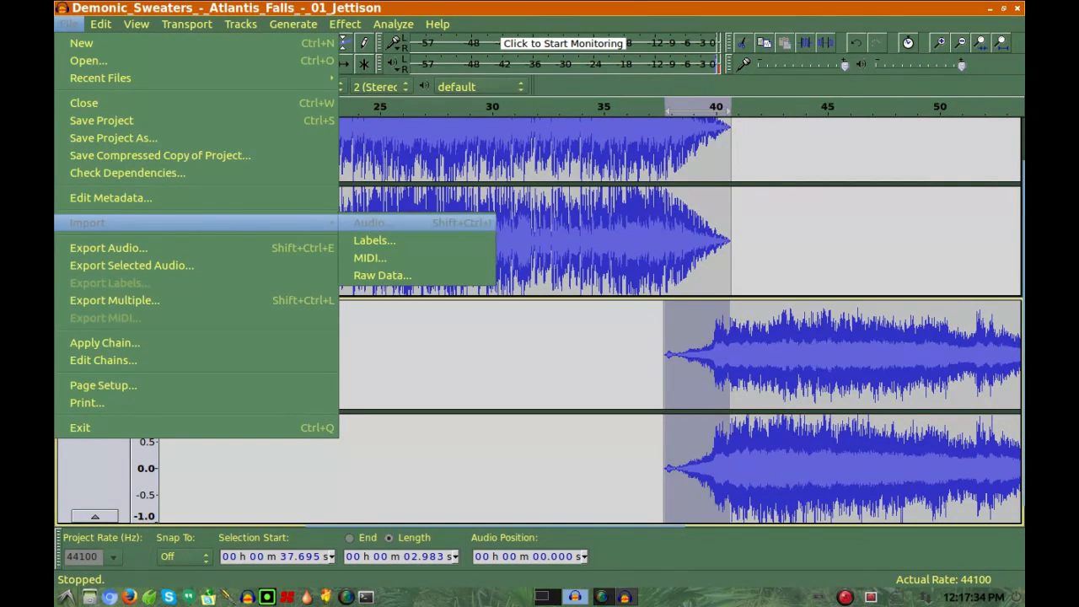
left_click(369, 223)
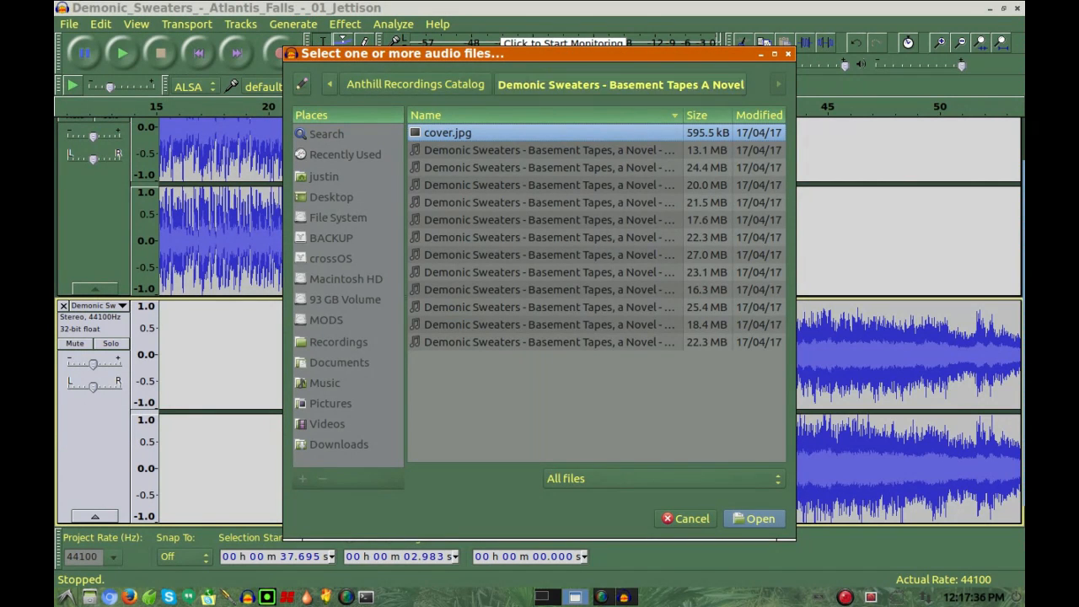
left_click(415, 83)
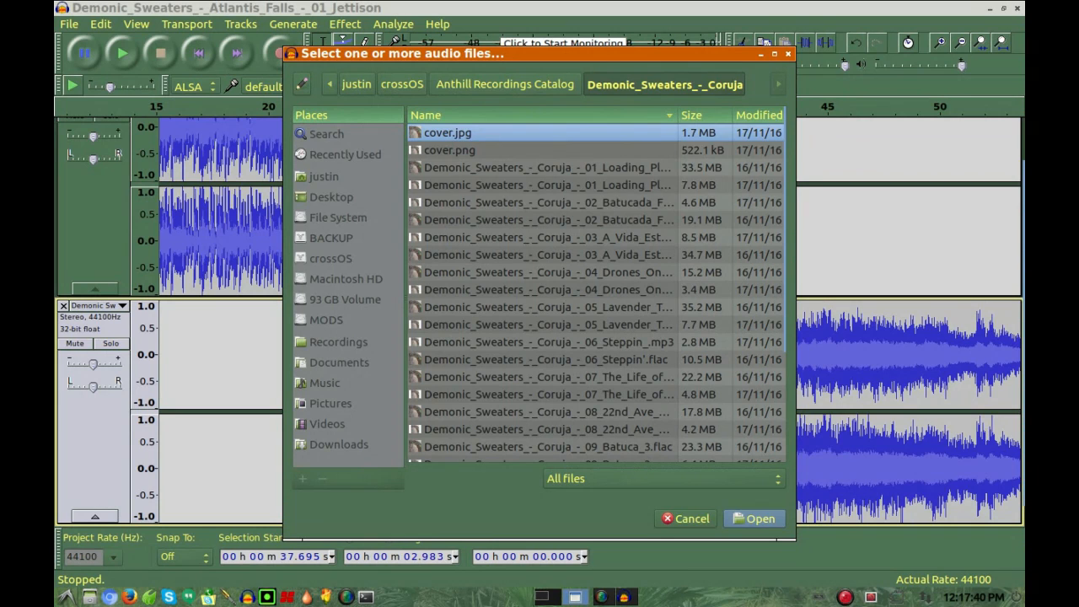
left_click(546, 184)
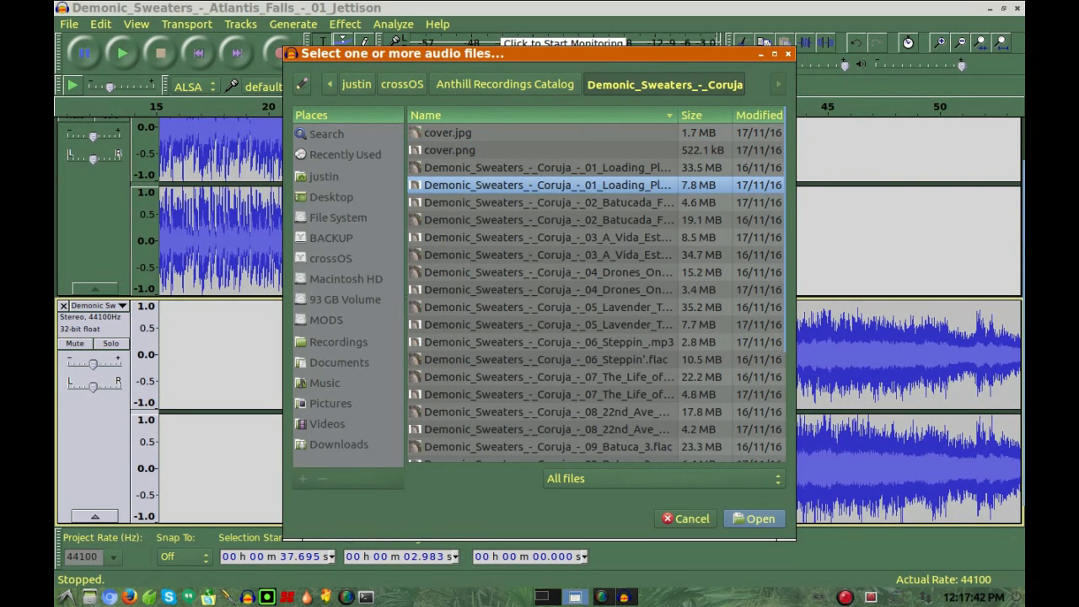
left_click(753, 518)
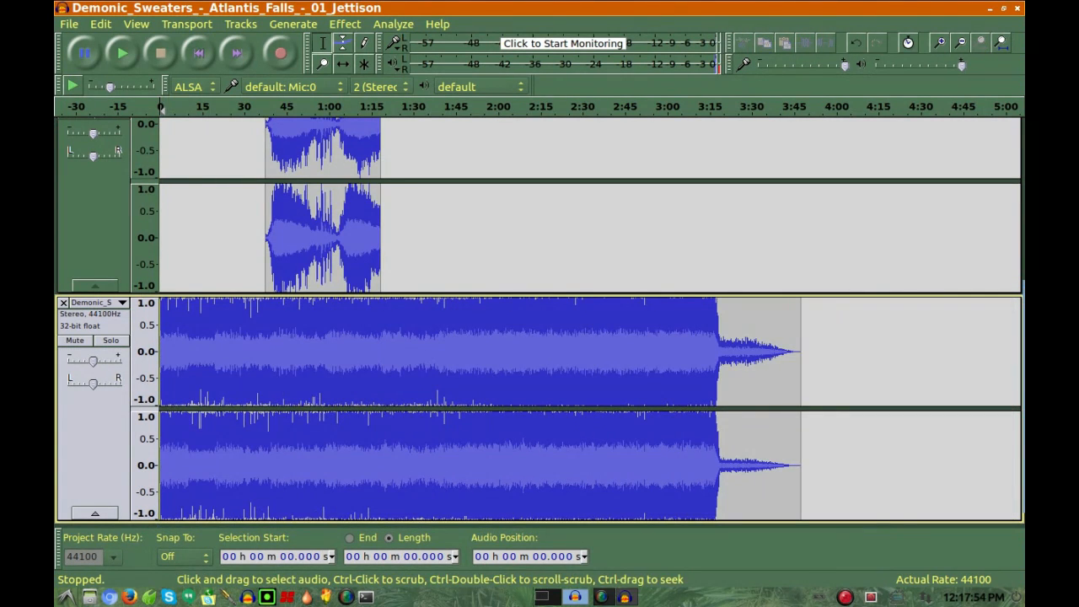
- Time-shift the Coruja clip later to start around 1:15, after the second clip
left_click(266, 350)
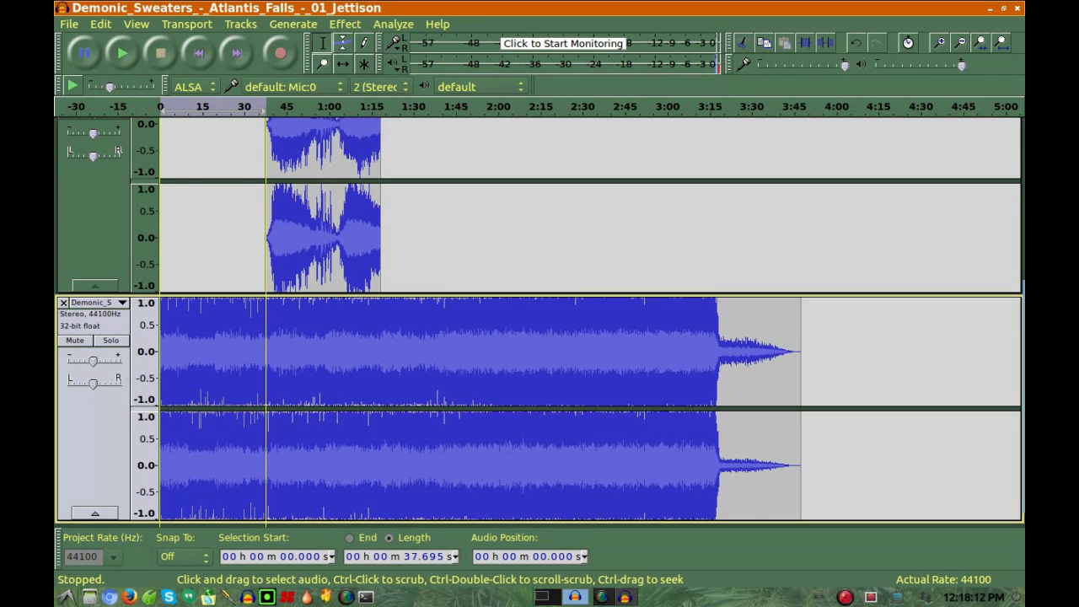
left_click_drag(265, 350, 801, 350)
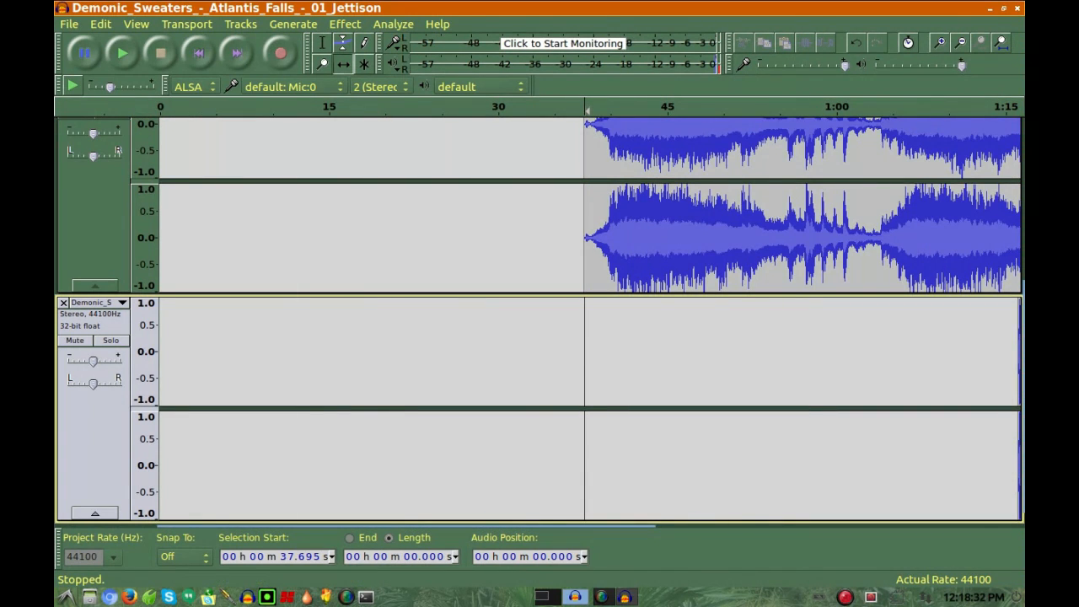
left_click(136, 23)
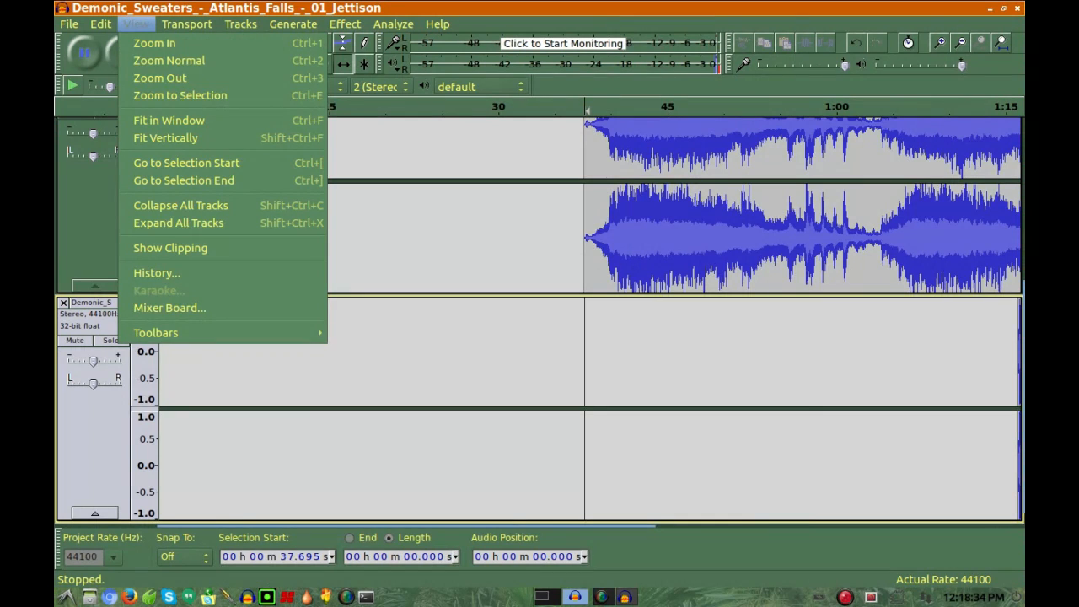
mouse_move(165, 138)
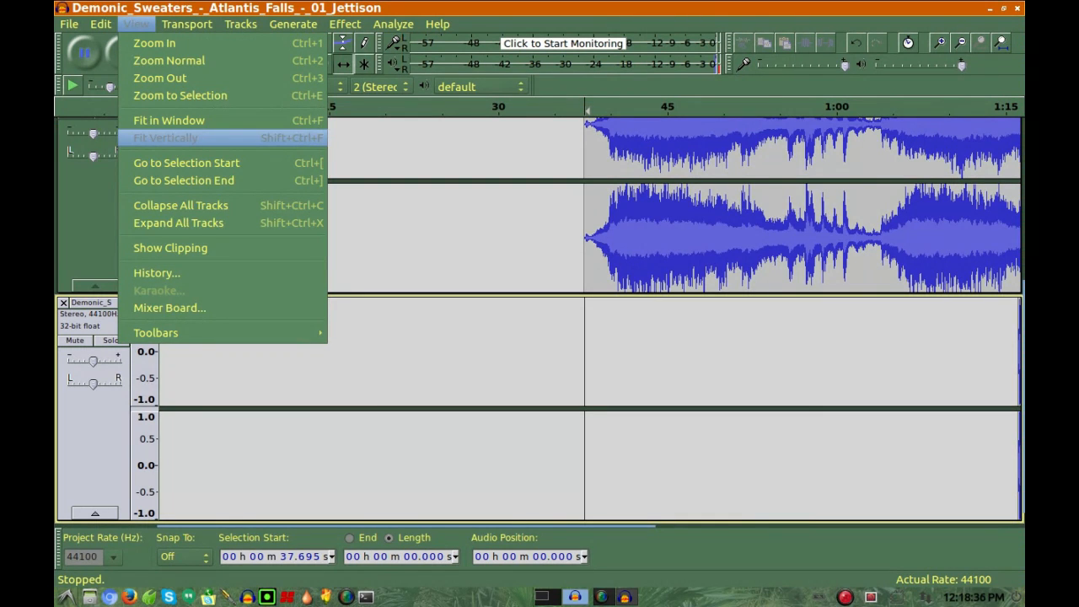
- Fit all tracks vertically in the window and scroll right along the timeline
left_click(169, 120)
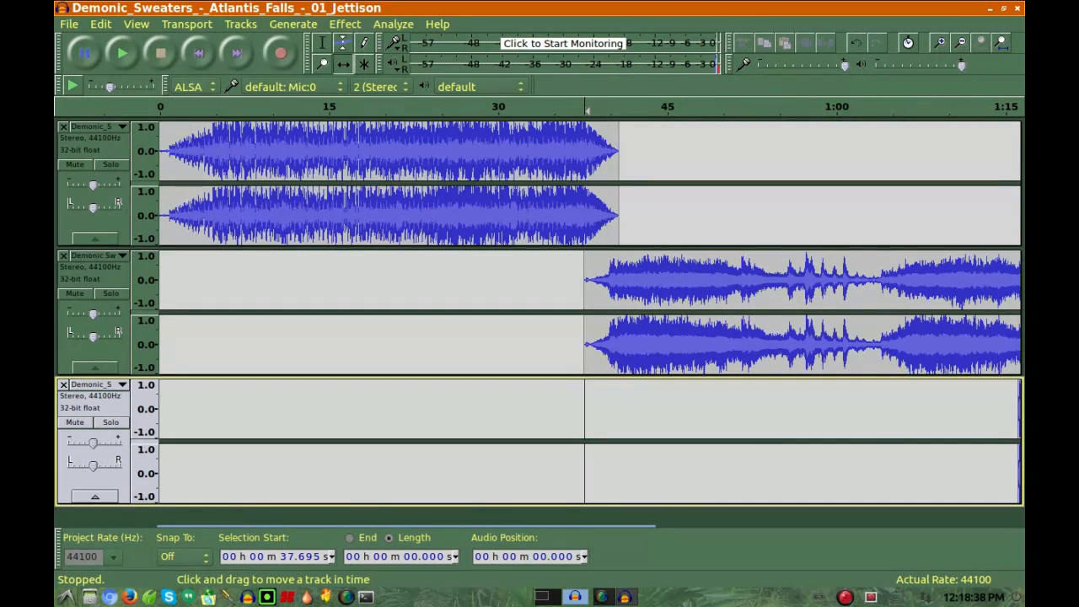
scroll("right", 3)
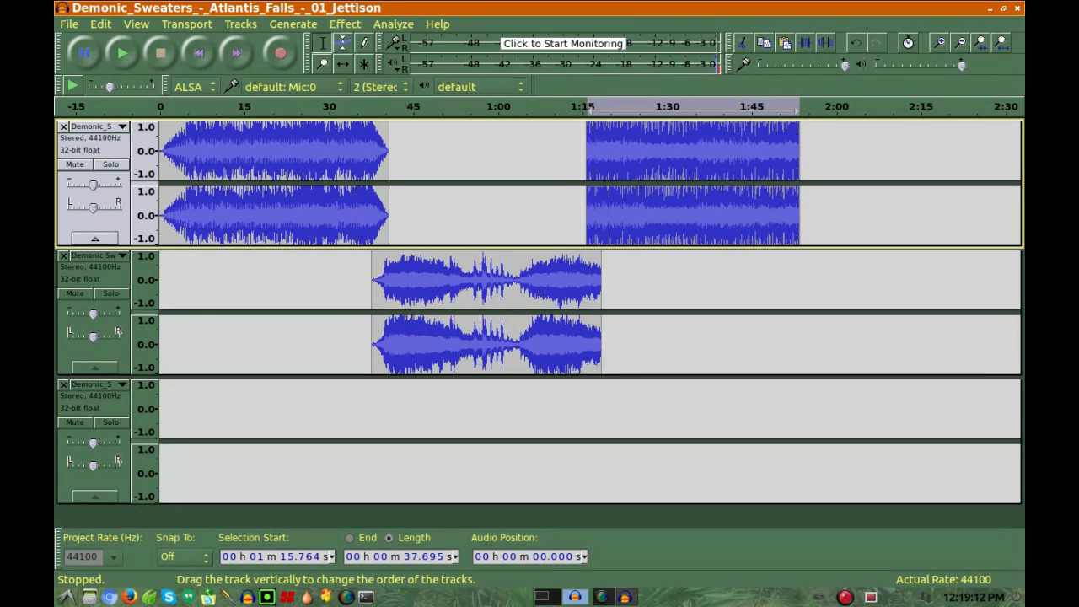
- Remove the empty third track and browse the Effect and Generate menus
left_click(63, 384)
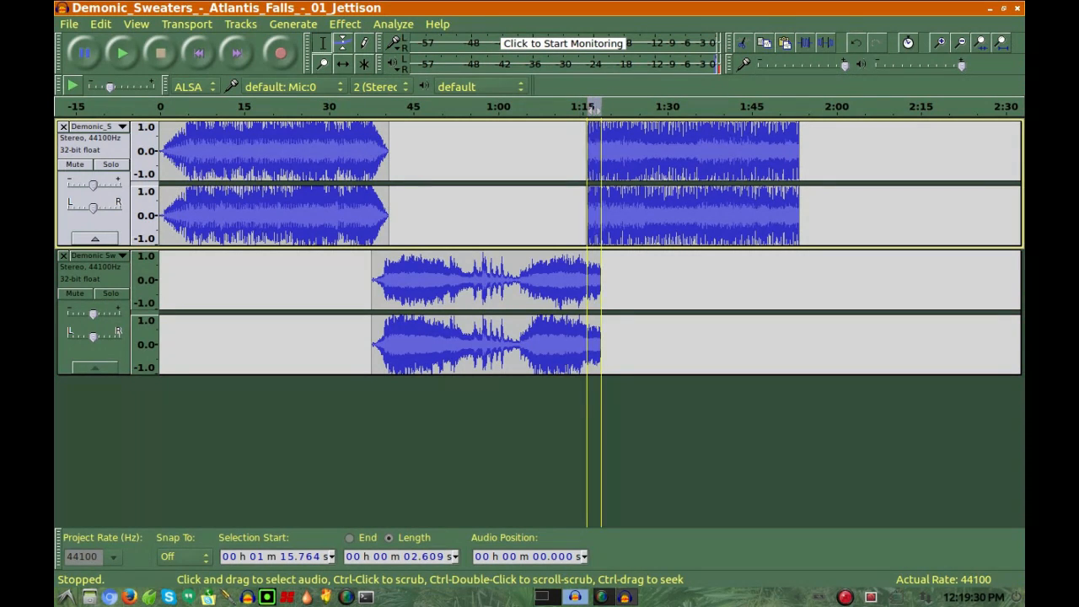
left_click(344, 23)
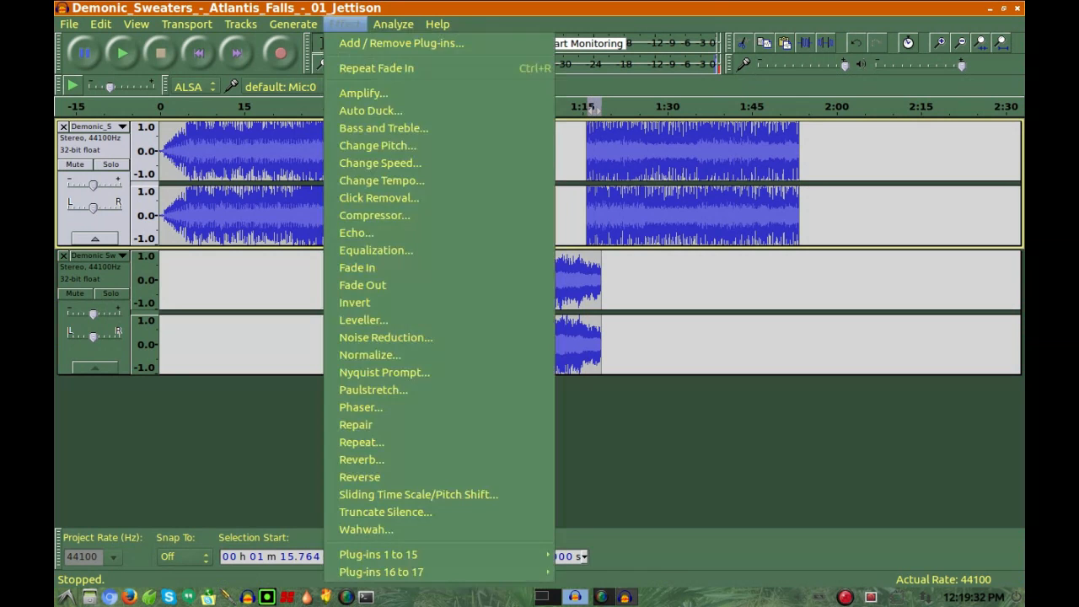
mouse_move(379, 163)
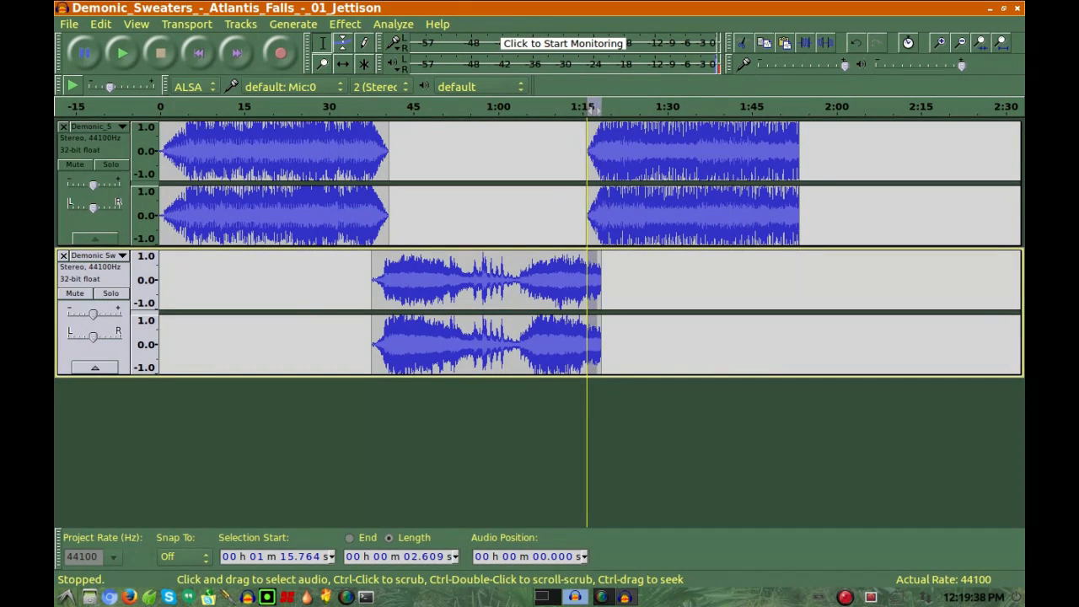
left_click(292, 22)
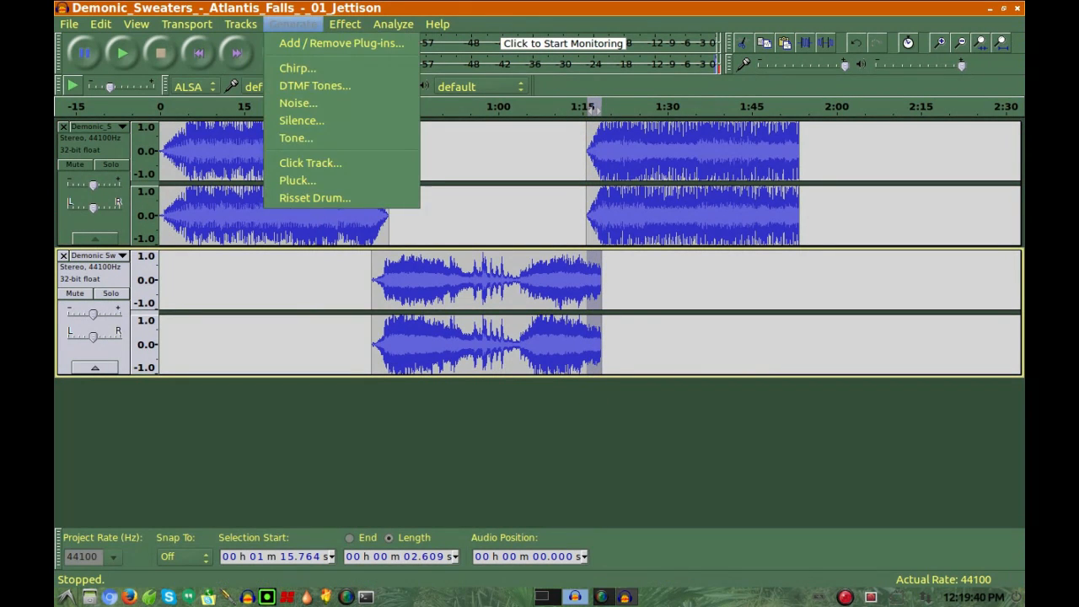
- Fade out the second clip's ending and play back the crossfade with the Coruja clip
left_click(344, 23)
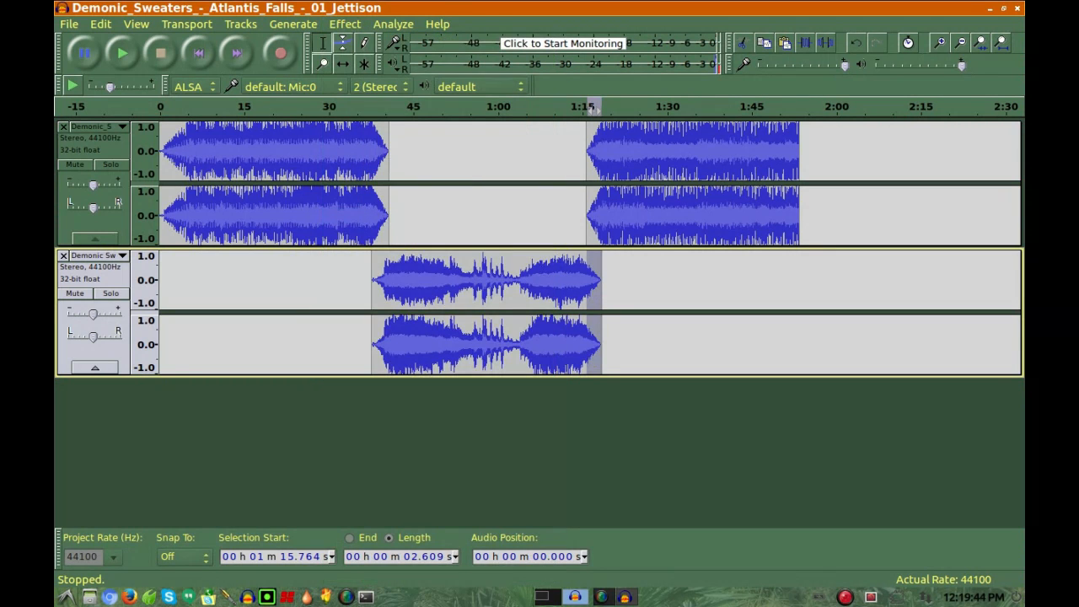
left_click(120, 52)
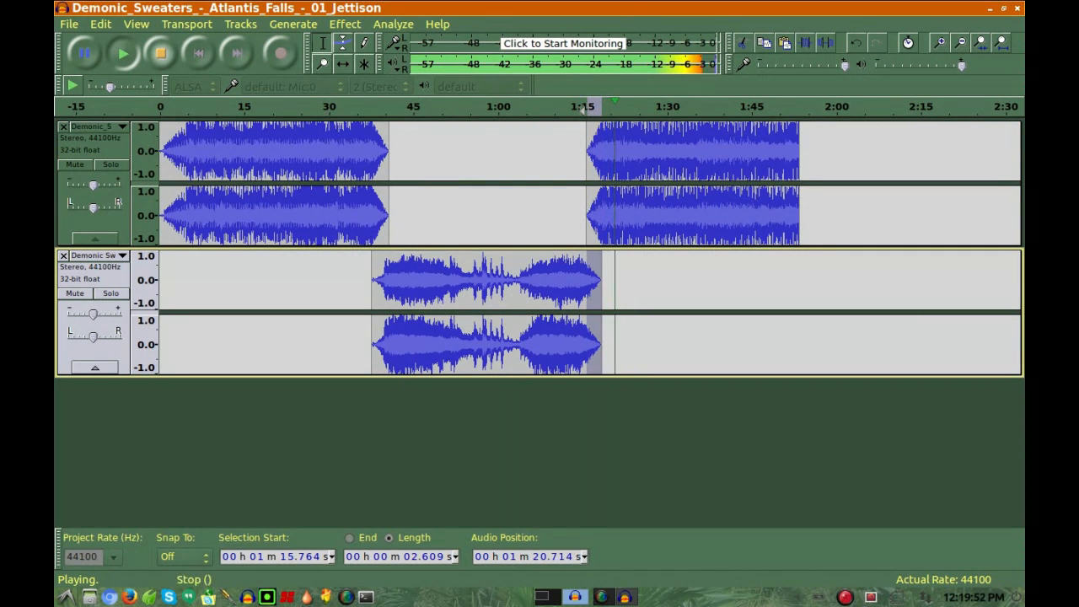
left_click(159, 53)
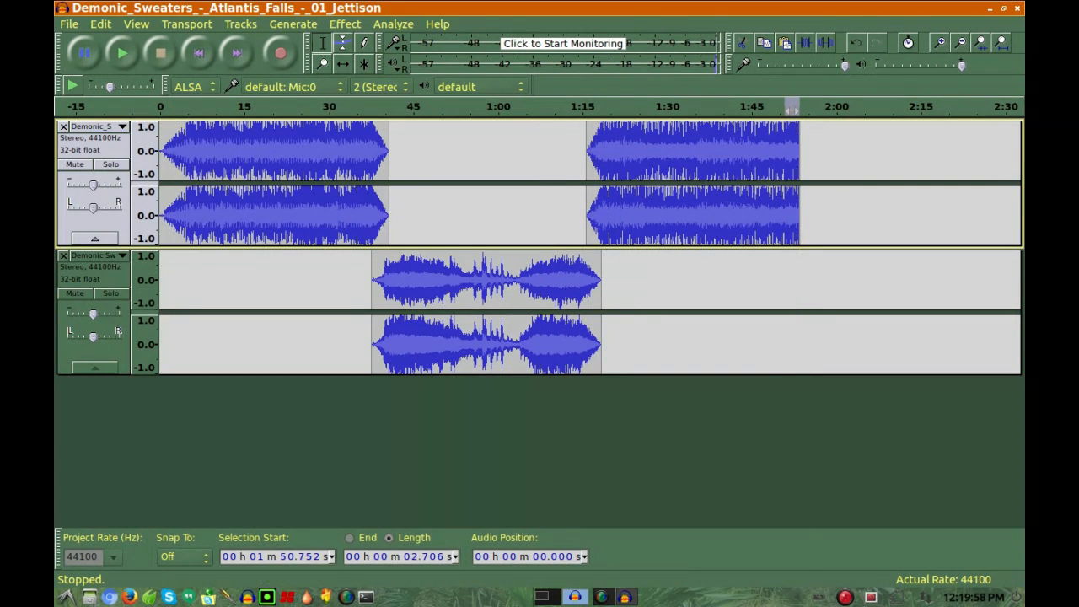
left_click(344, 23)
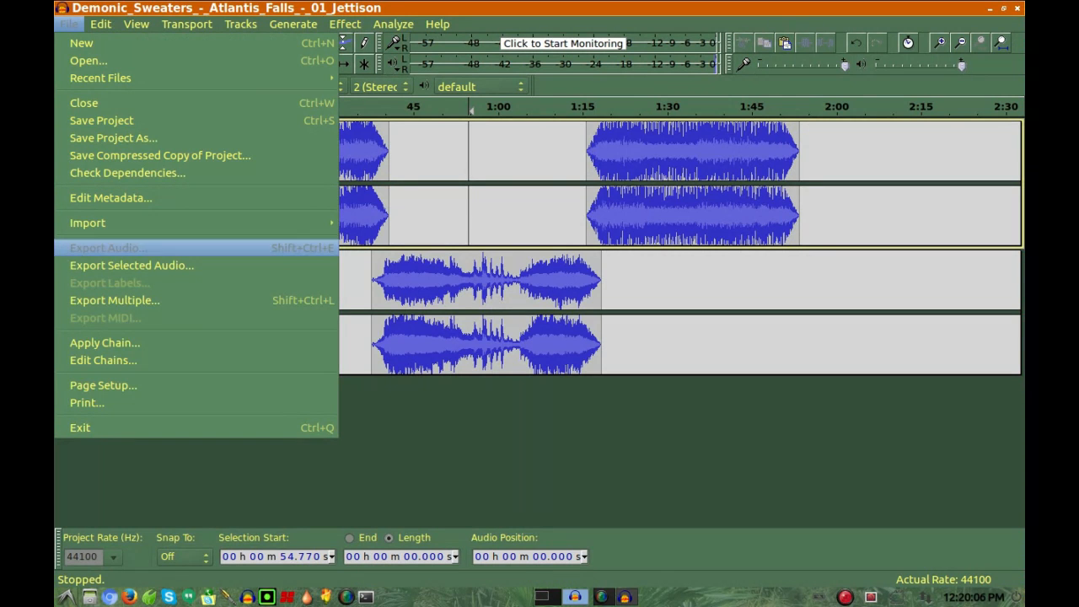
- Export the project audio to the Desktop as MP3 at 128 kbps quality
left_click(107, 247)
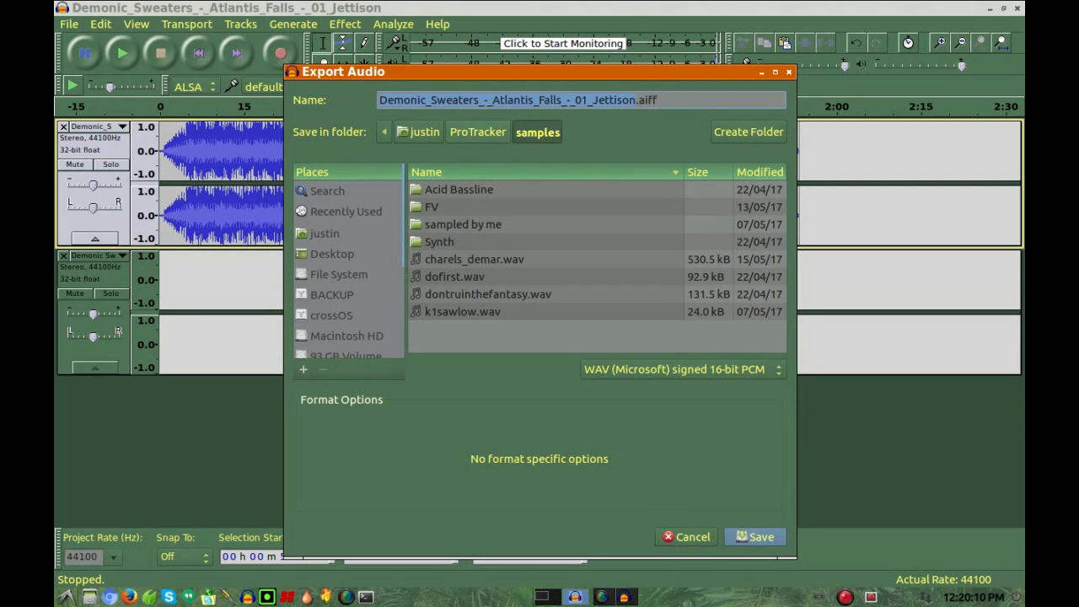
left_click(425, 132)
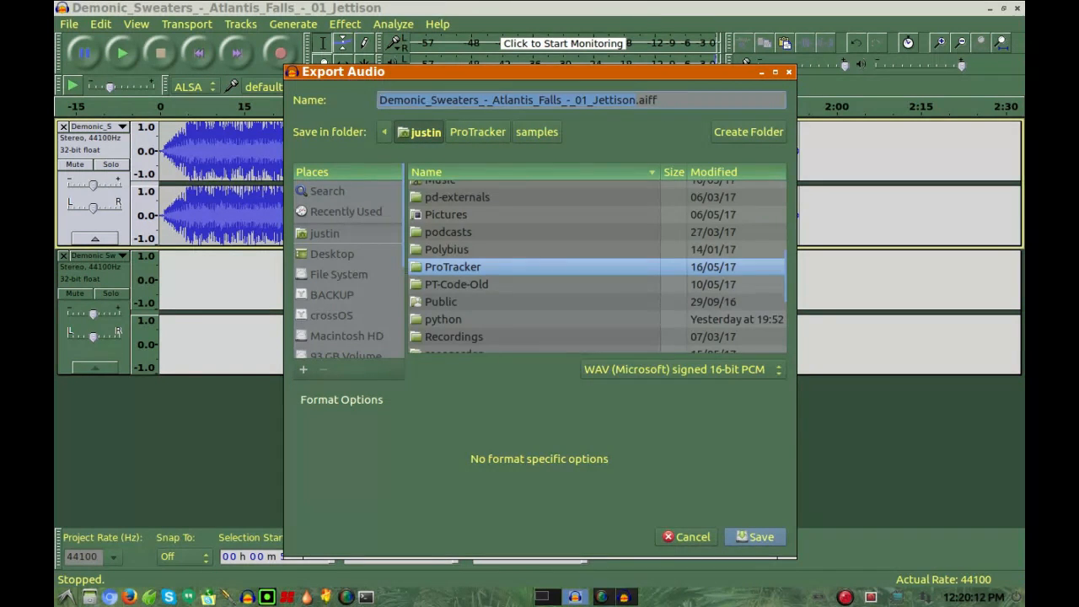
left_click(332, 253)
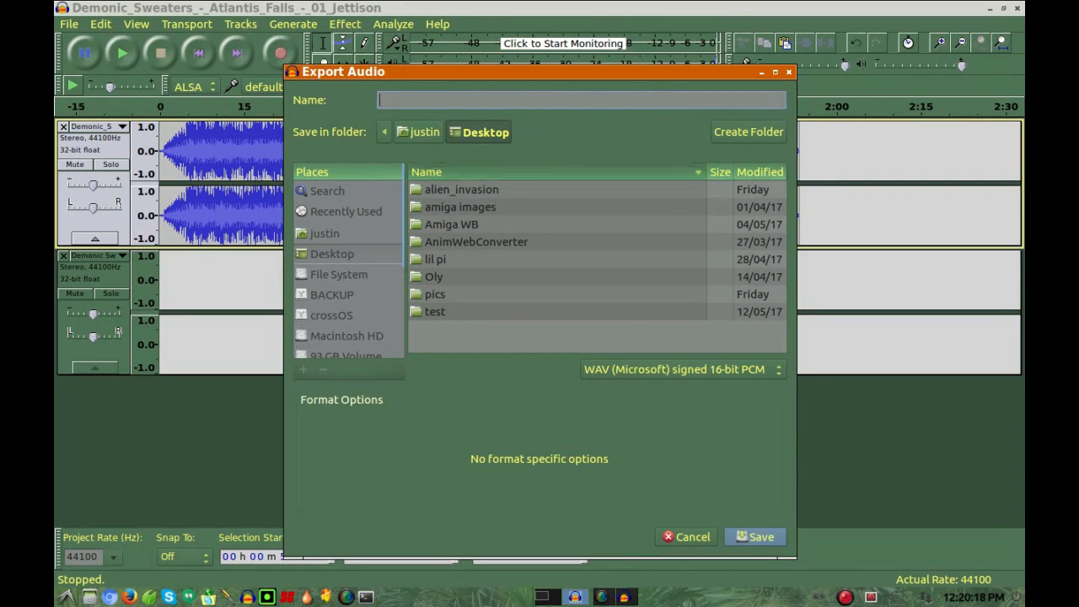
left_click(679, 370)
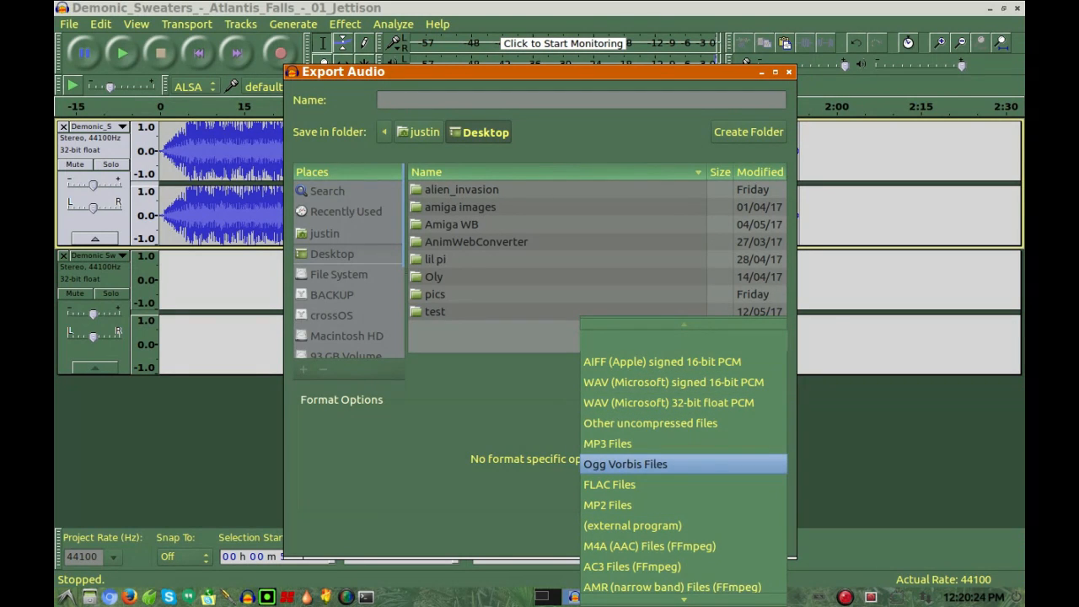
left_click(607, 443)
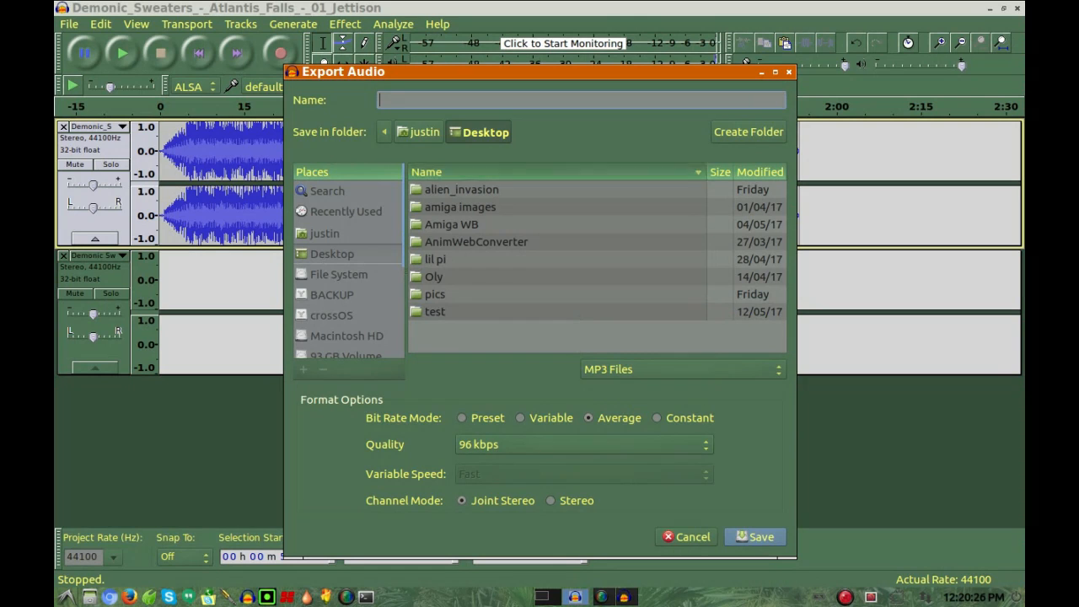
left_click(582, 444)
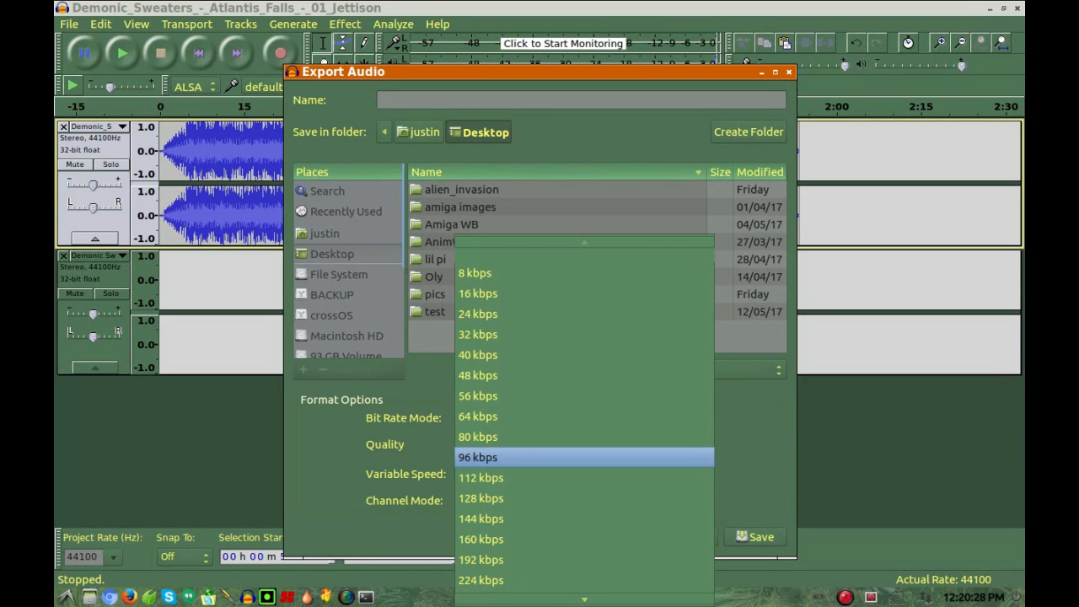
left_click(481, 498)
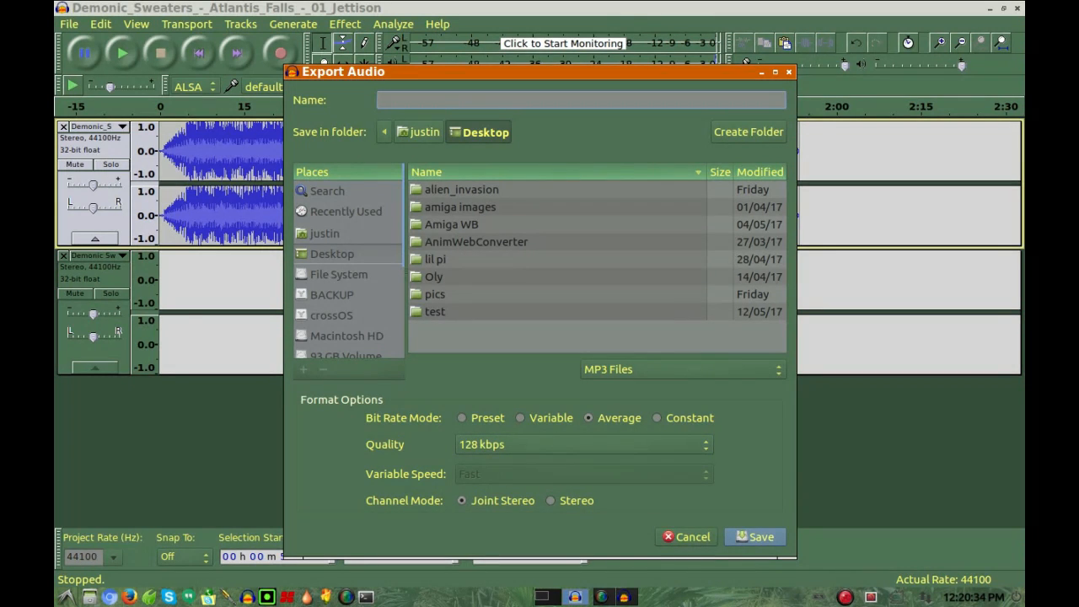
- Name the export audacity_previews.mp3 and save it
type("auda")
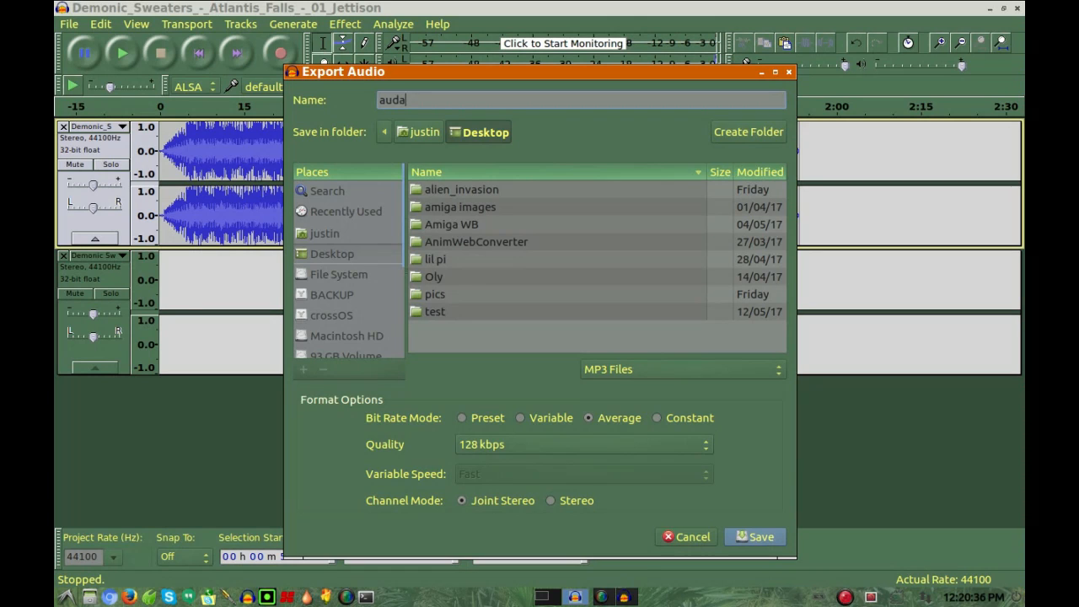
type("city")
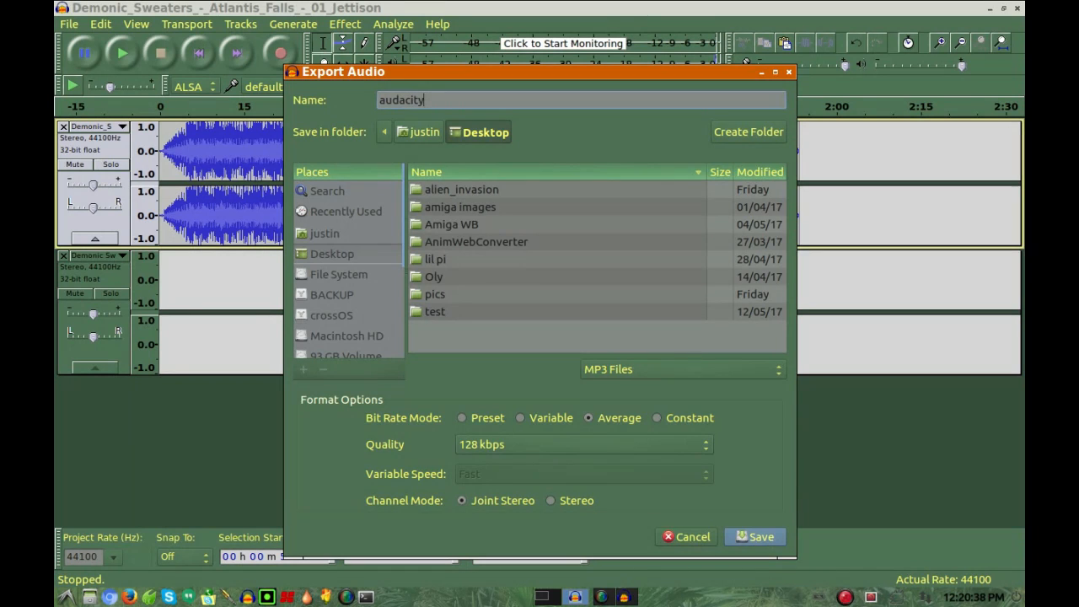
type("_")
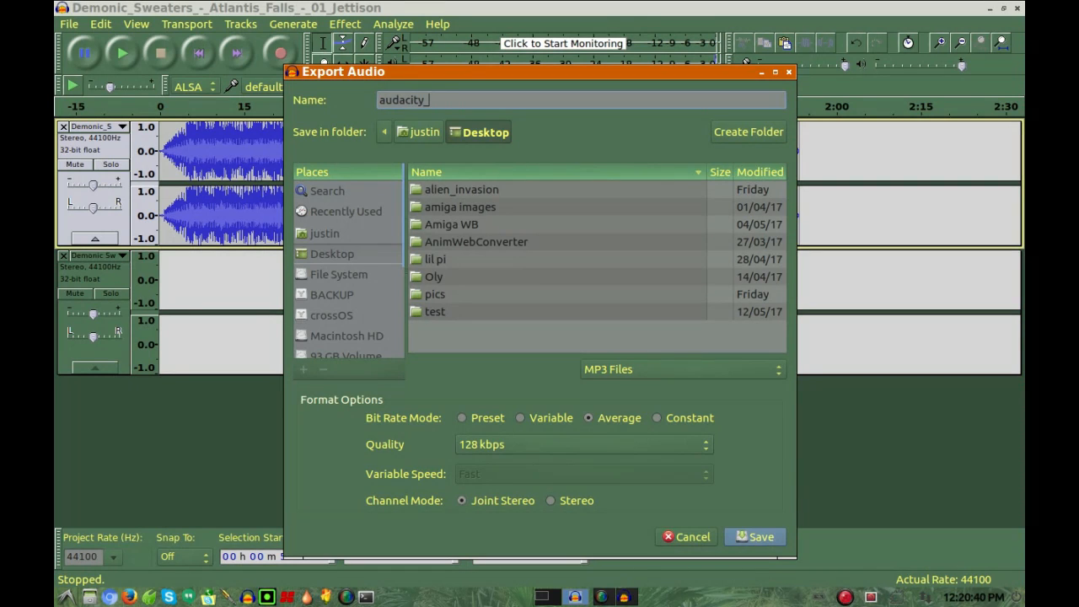
type("prev")
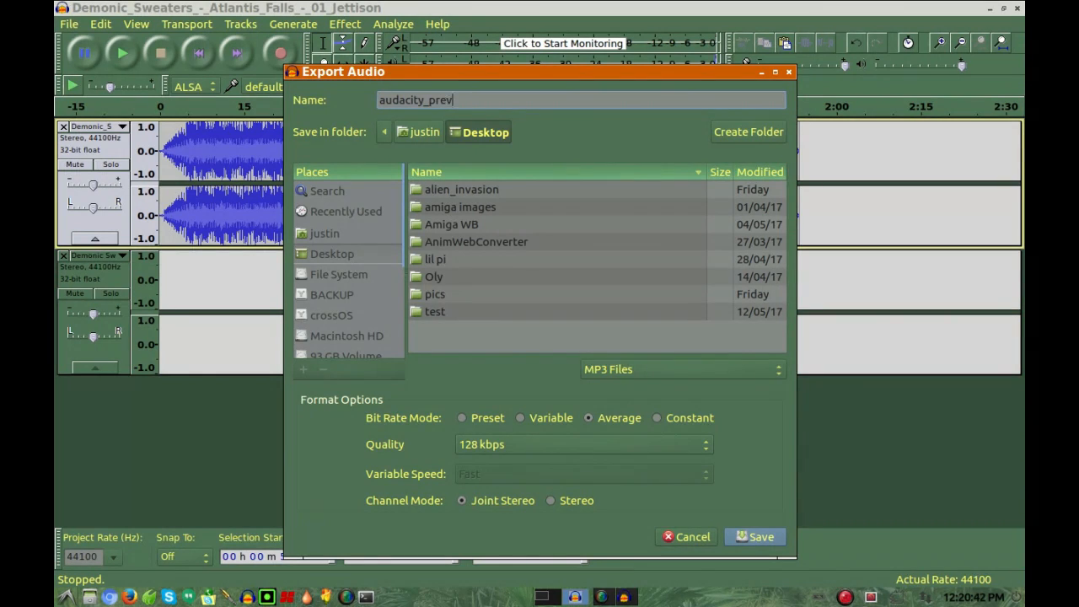
type("iews.")
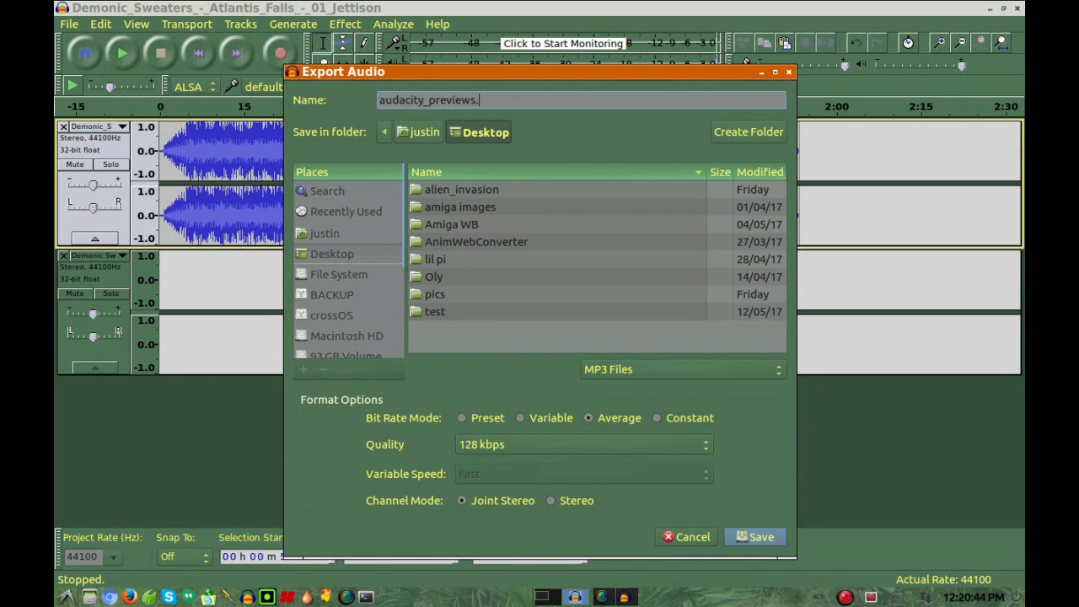
type("mp3")
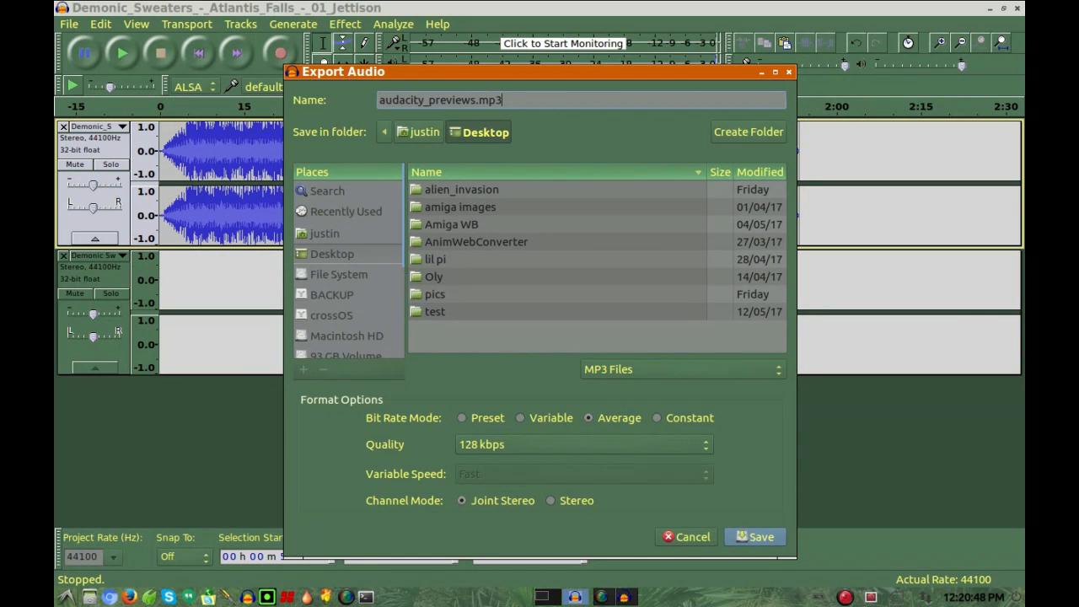
left_click(753, 537)
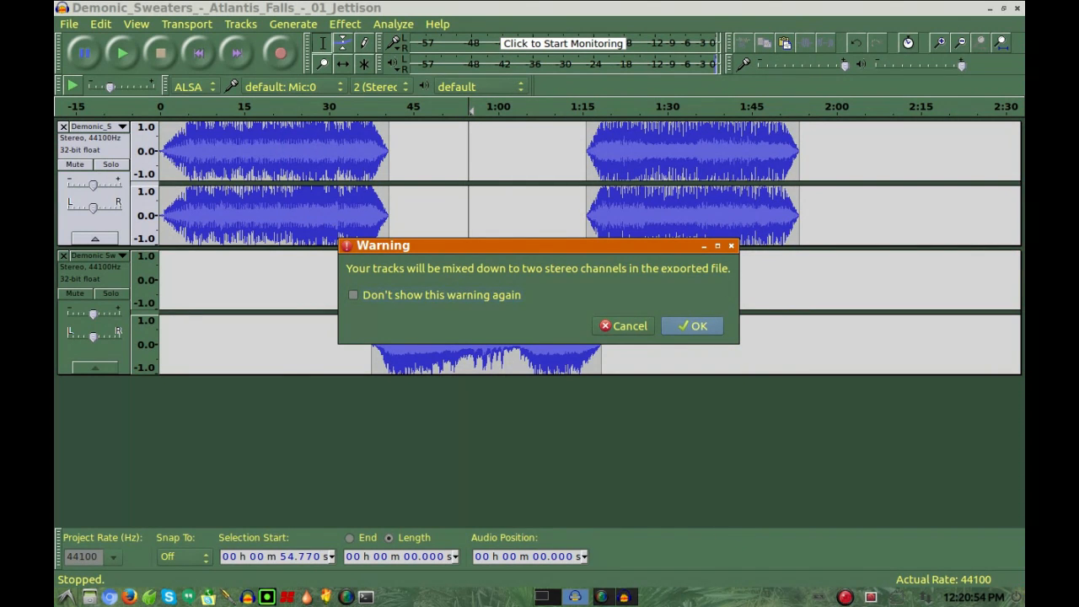
- Confirm the stereo mixdown warning and accept the existing metadata tags
left_click(692, 326)
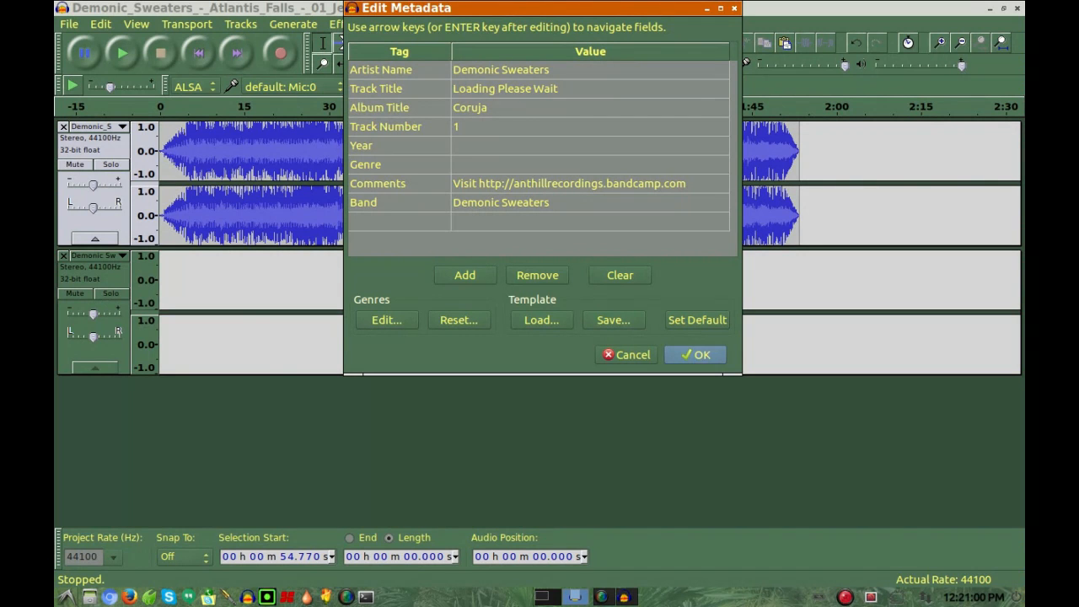
left_click(695, 355)
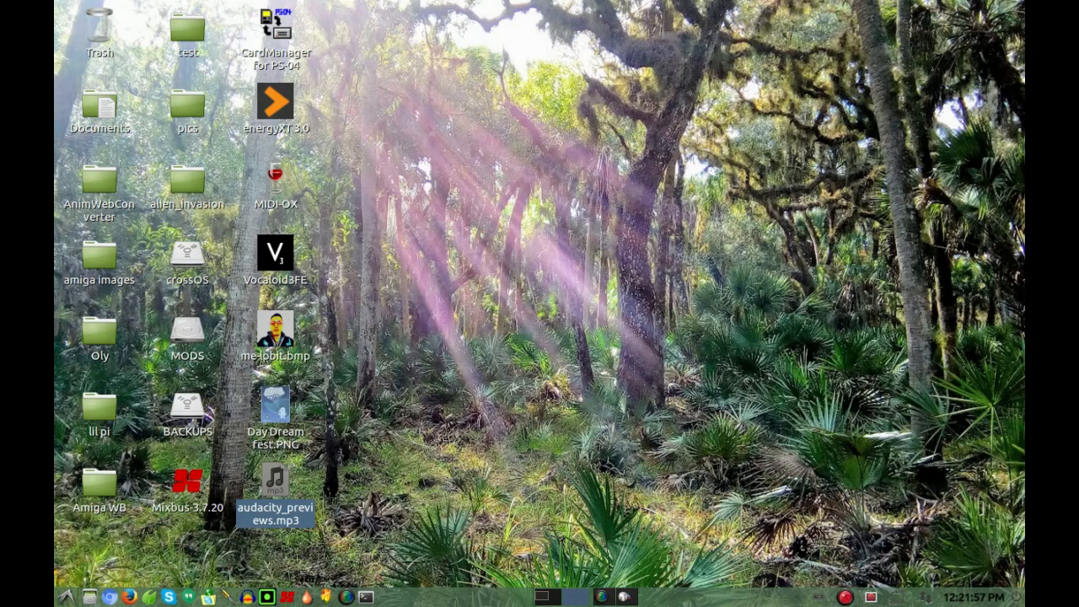
mouse_move(277, 485)
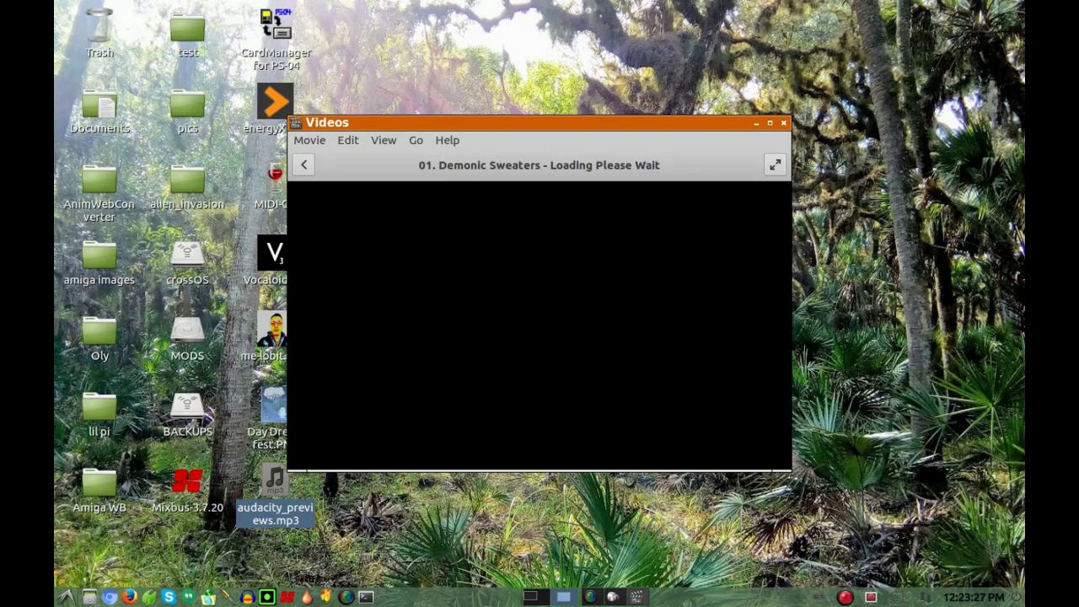
left_click(783, 122)
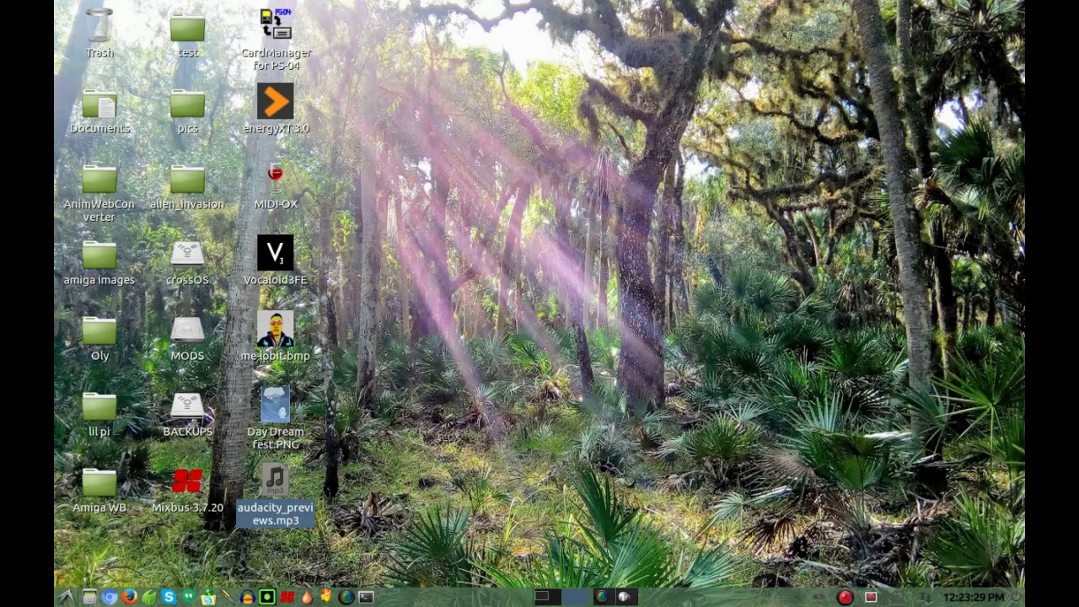